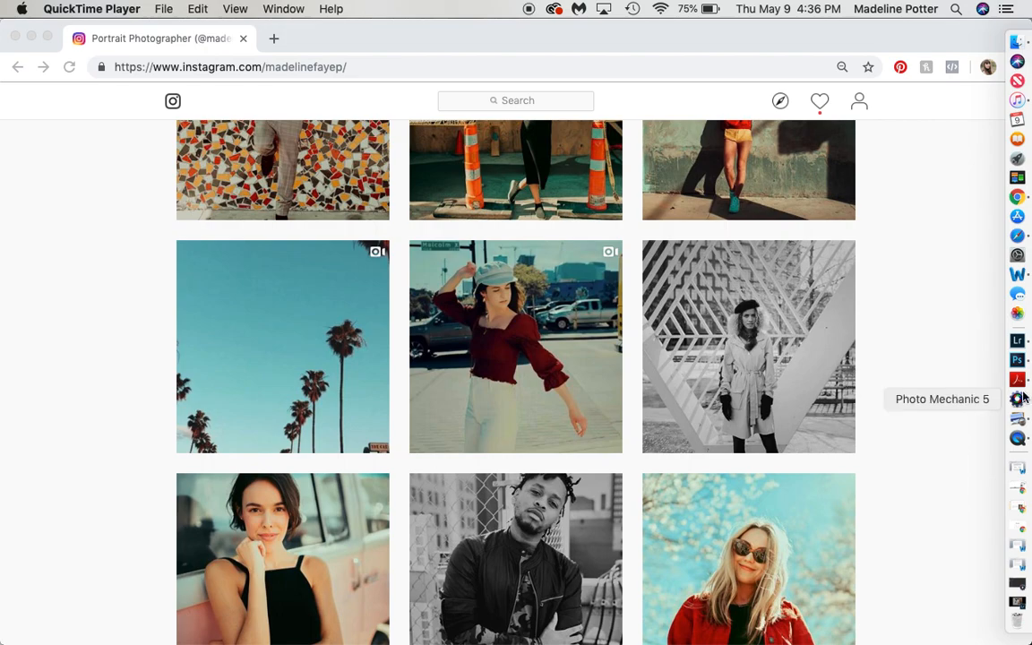
mouse_move(939, 462)
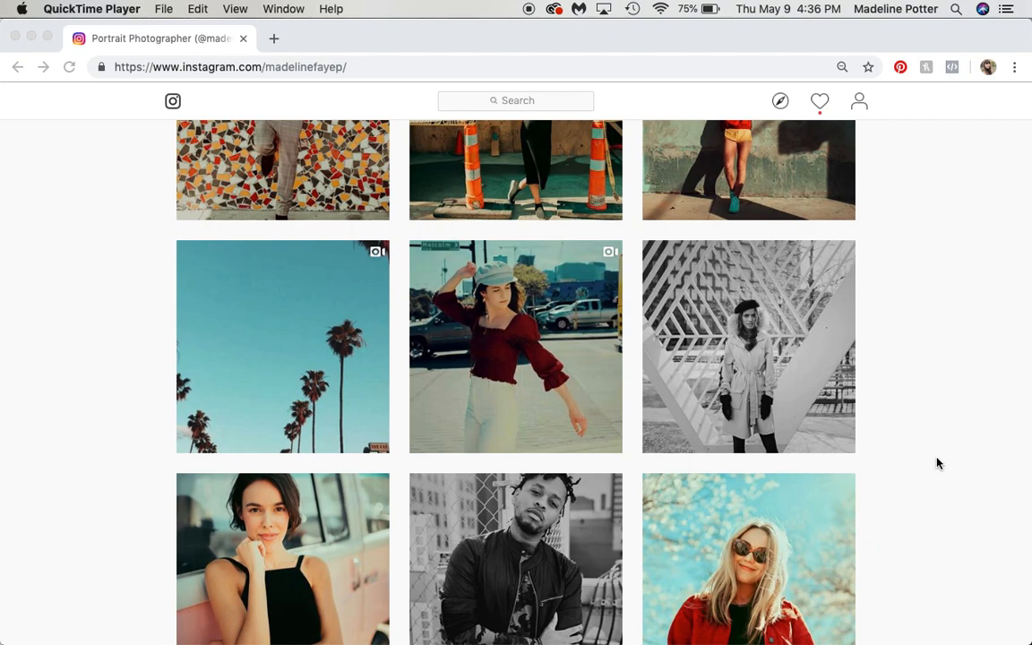
mouse_move(699, 348)
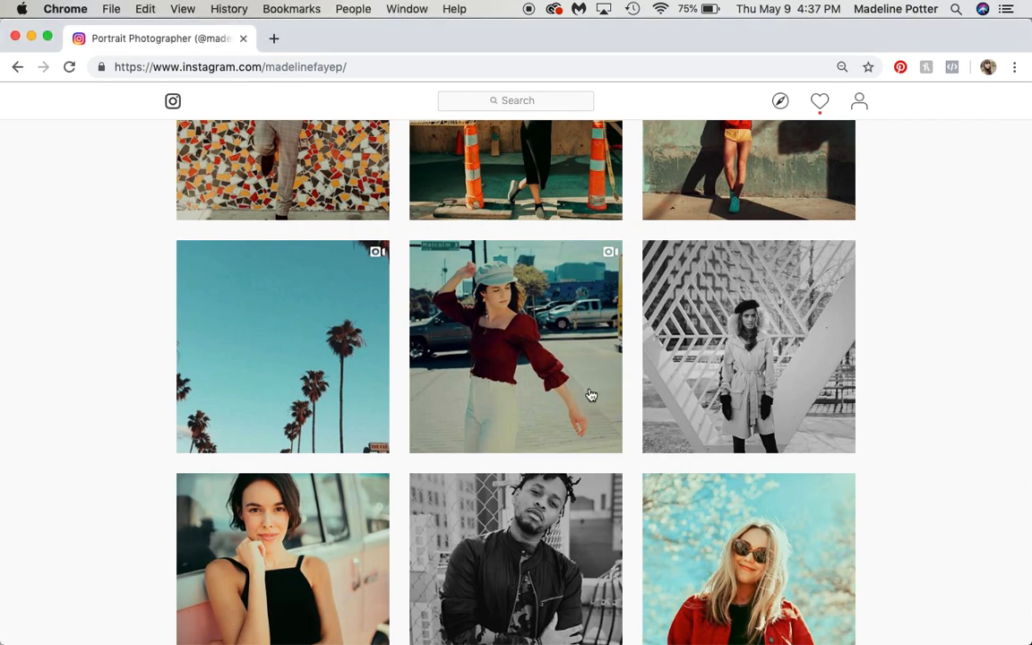
- View the Instagram post of the woman in red, play its looping video, and return to the grid
left_click(517, 346)
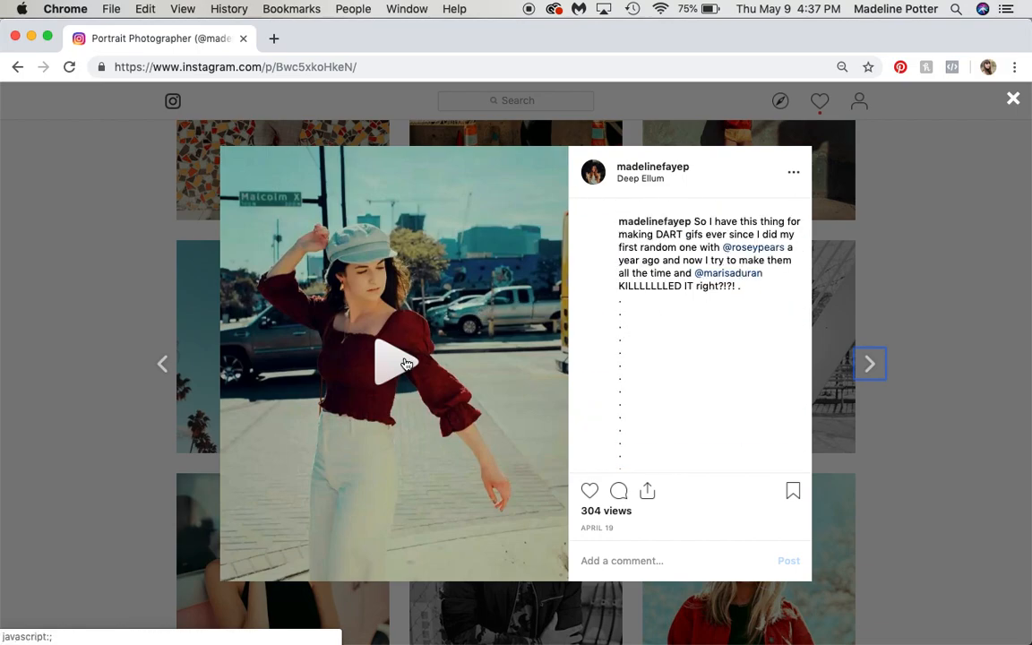
left_click(394, 362)
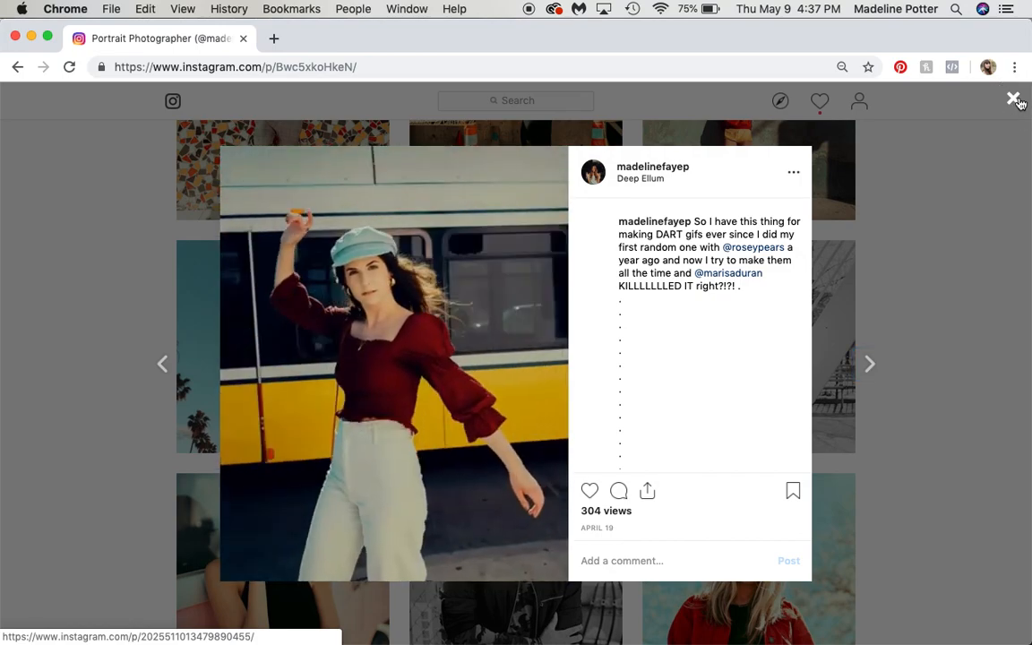
left_click(1015, 97)
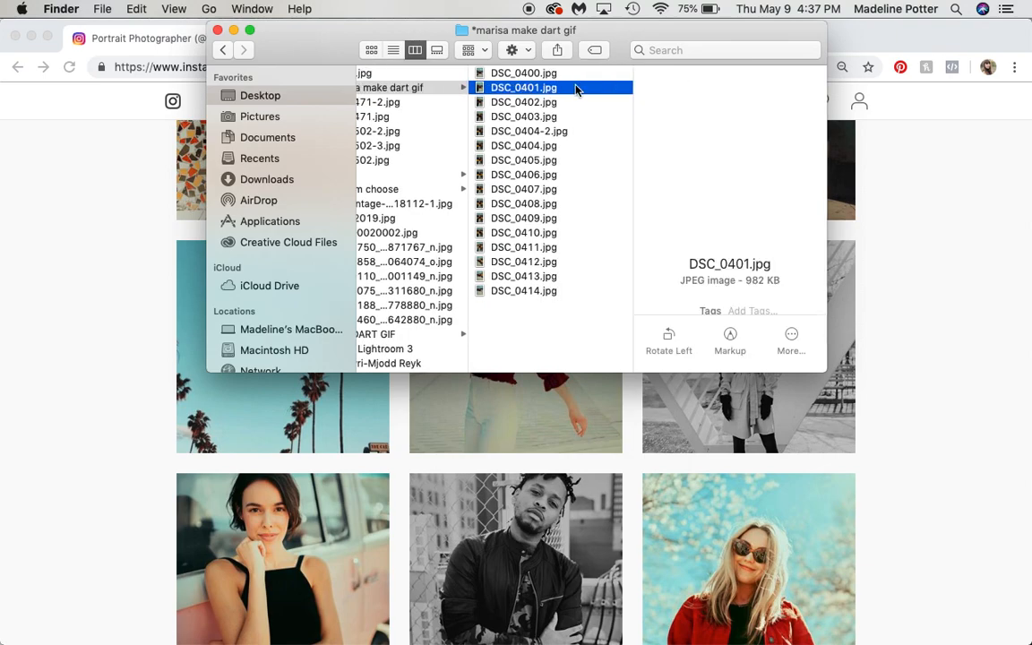
- Preview DSC_0411 and DSC_0400 in the marisa make dart gif folder, then dismiss the Finder window
left_click(523, 247)
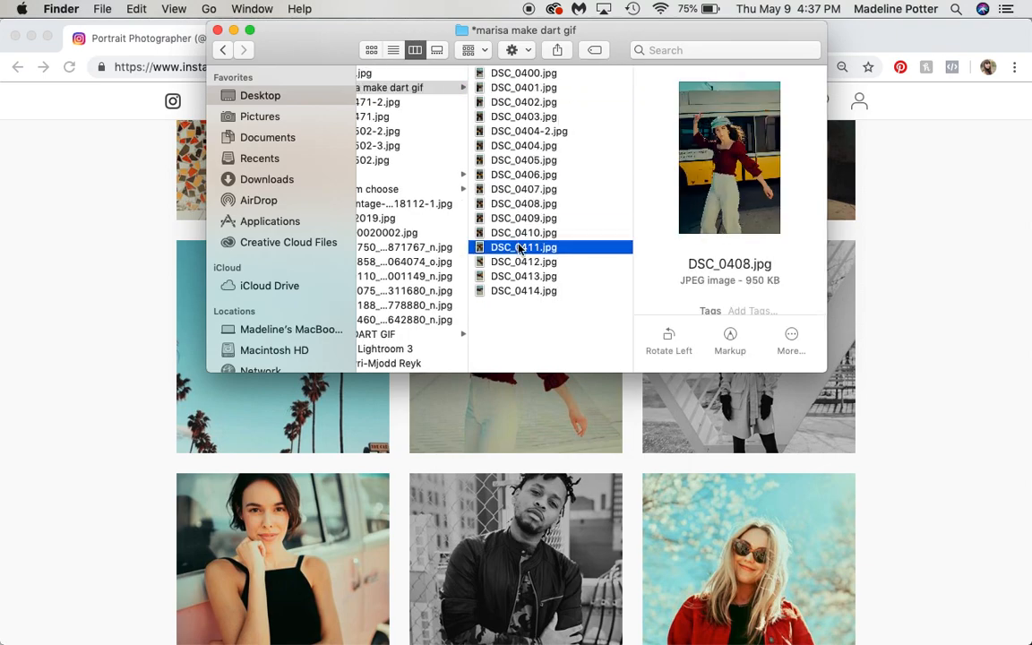
left_click(523, 72)
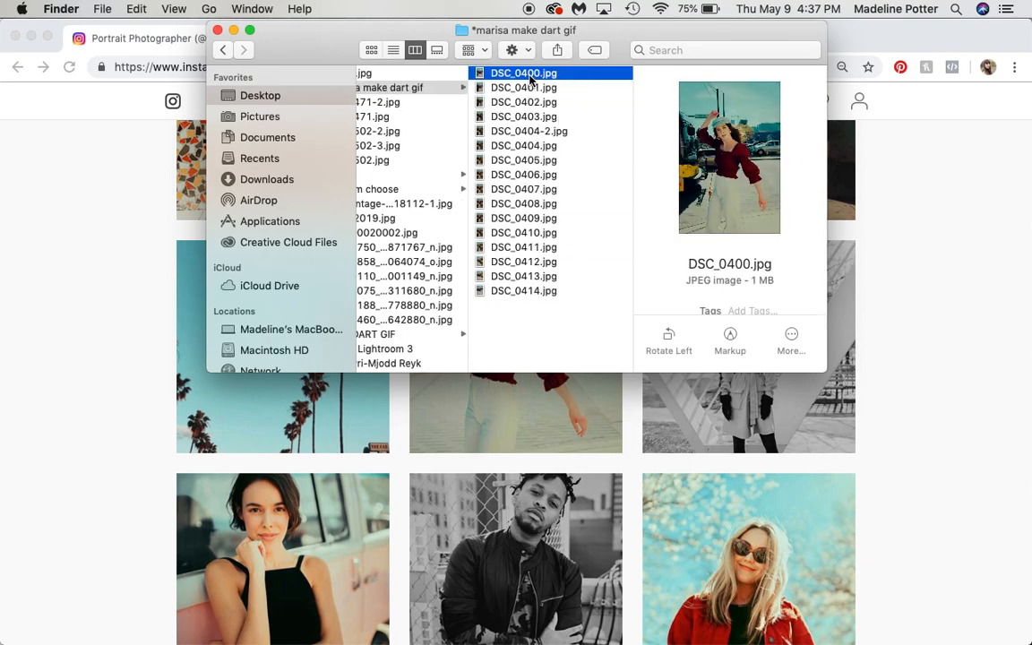
left_click(524, 204)
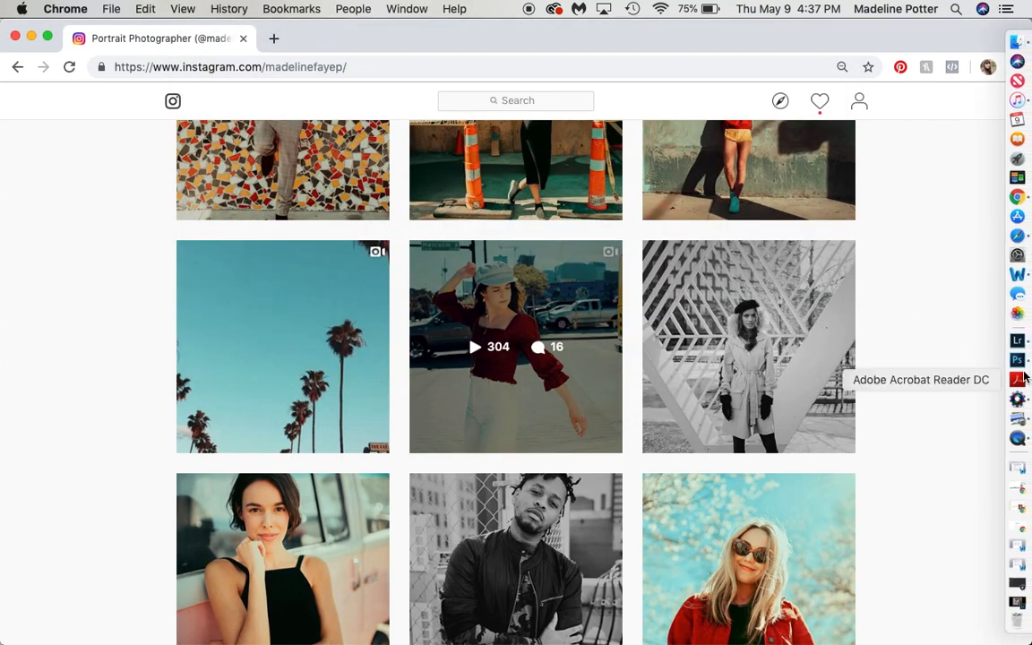
- Switch to Photoshop's Untitled-1 document with the DSC photos stacked as layers, DSC_0400 on top
left_click(1018, 360)
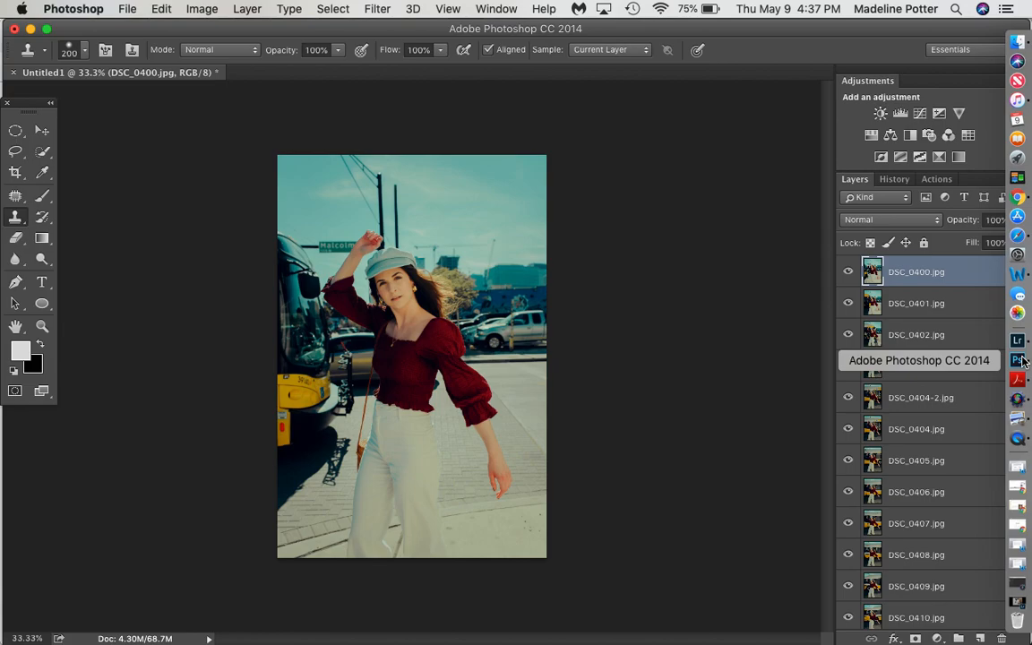
scroll("down", 3)
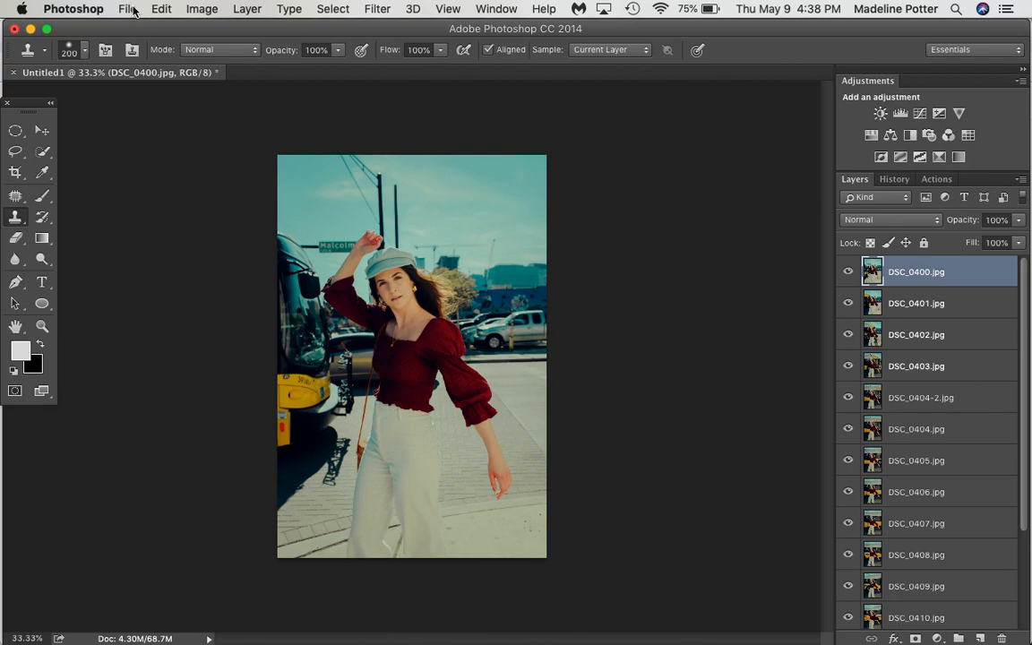
left_click(127, 9)
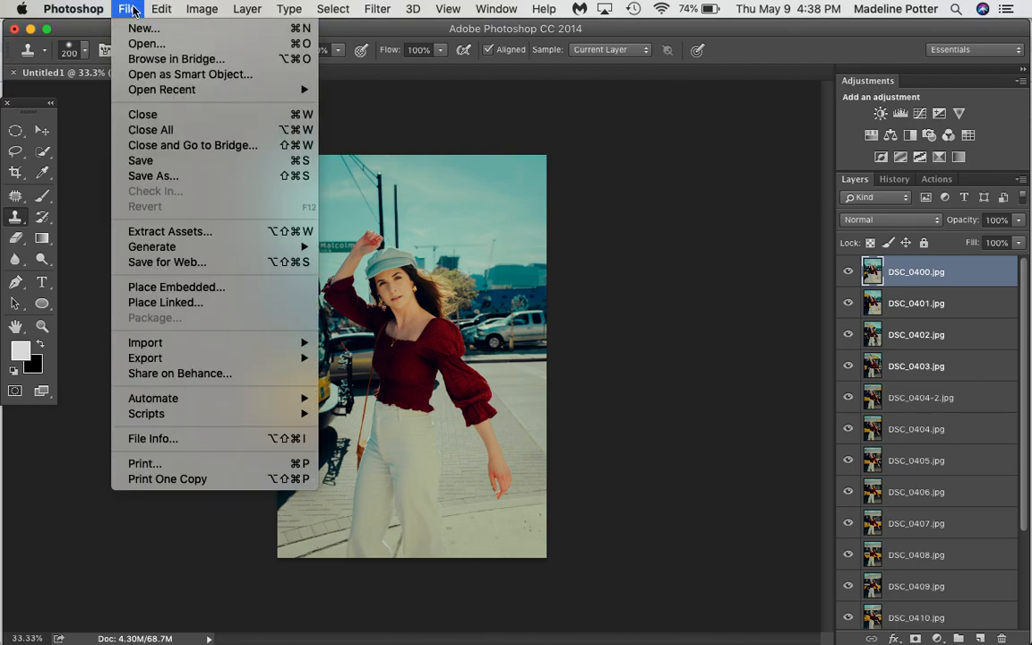
mouse_move(175, 296)
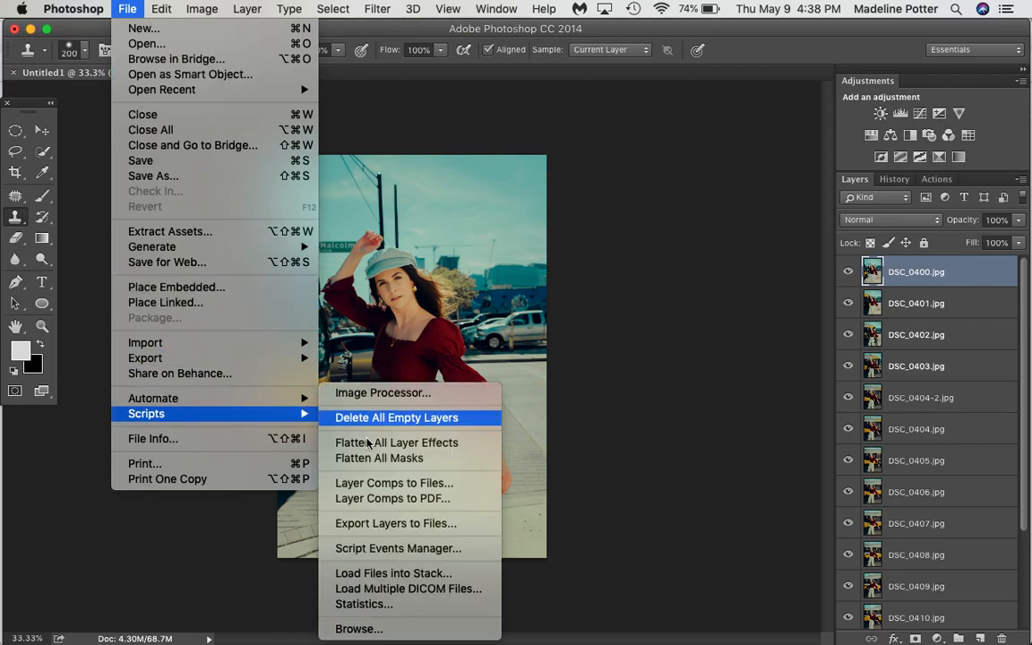
left_click(392, 574)
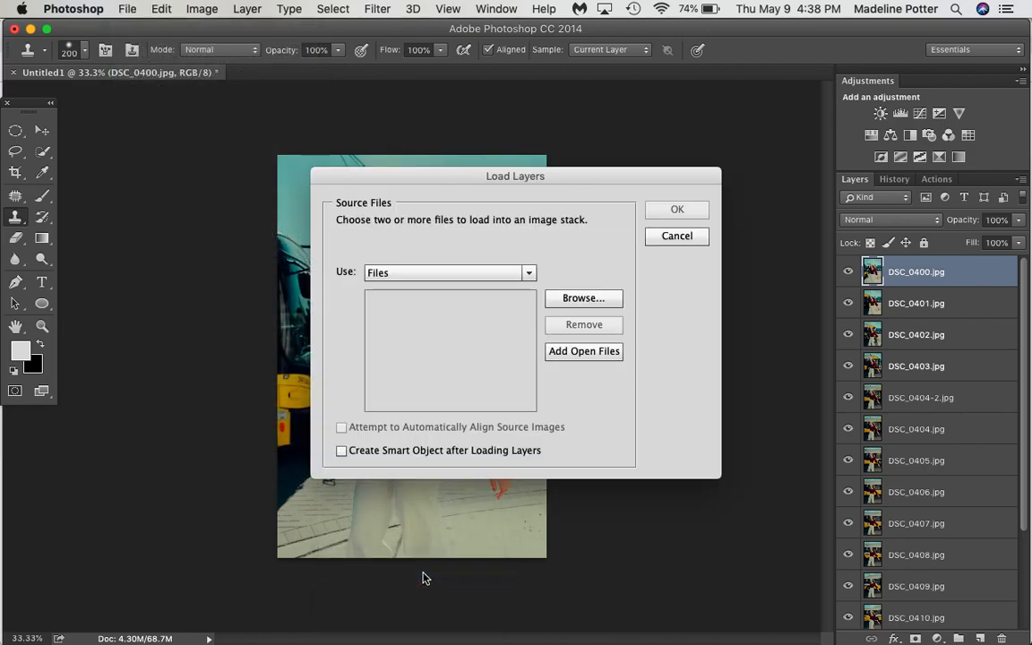
left_click(584, 298)
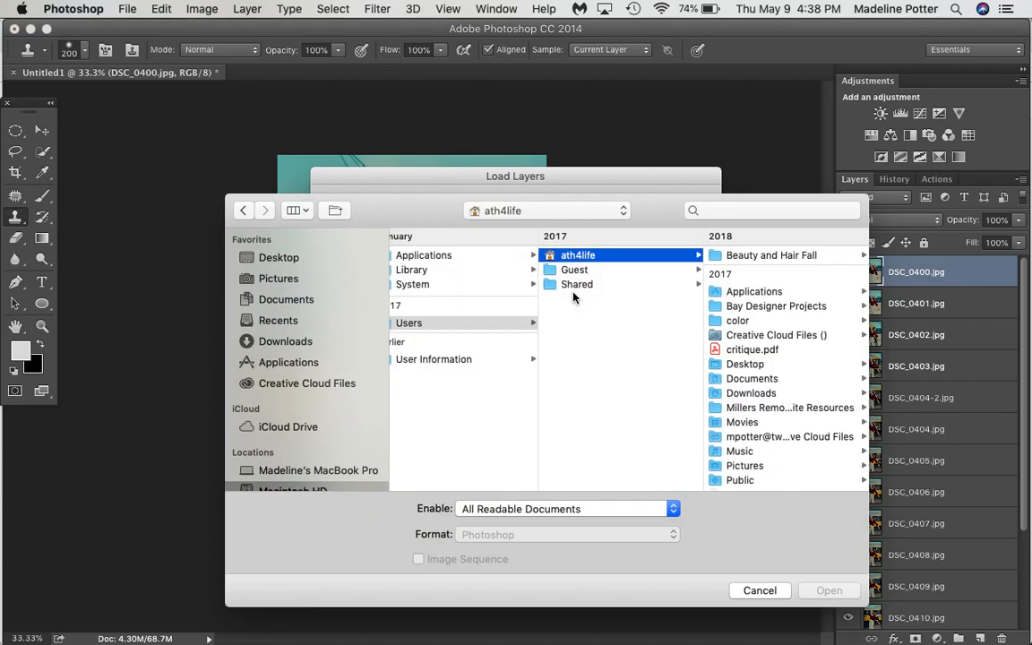
left_click(280, 278)
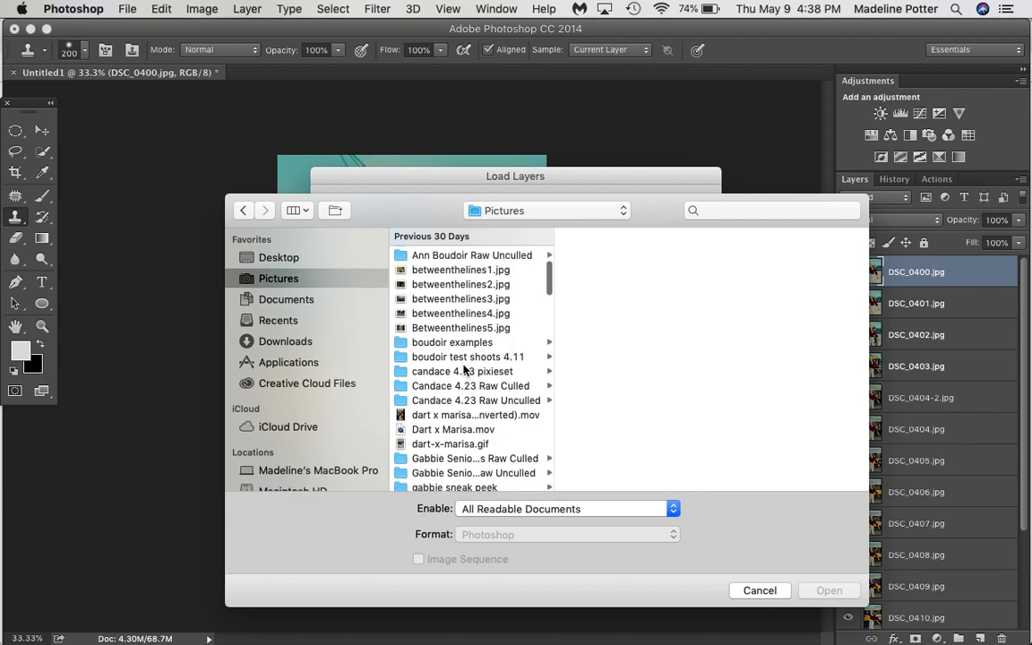
scroll("down", 3)
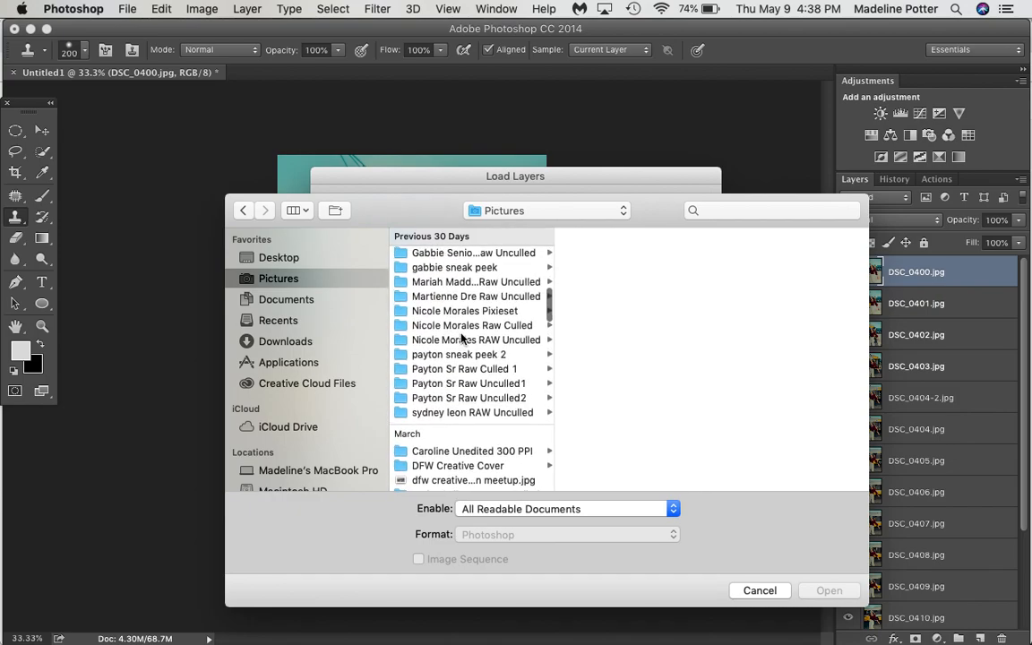
scroll("down", 3)
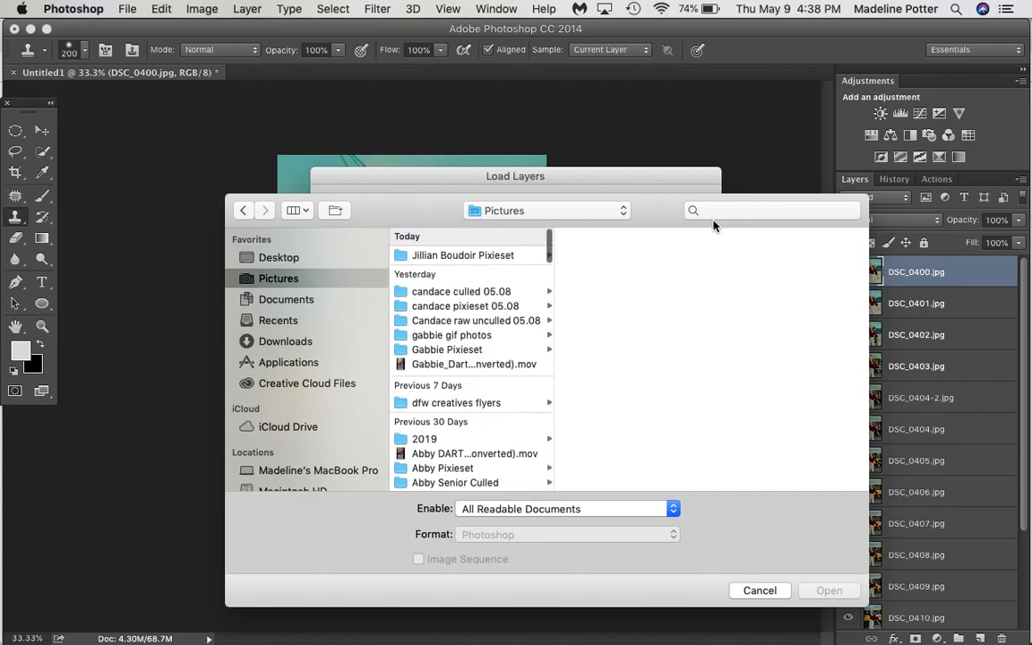
type("marisa")
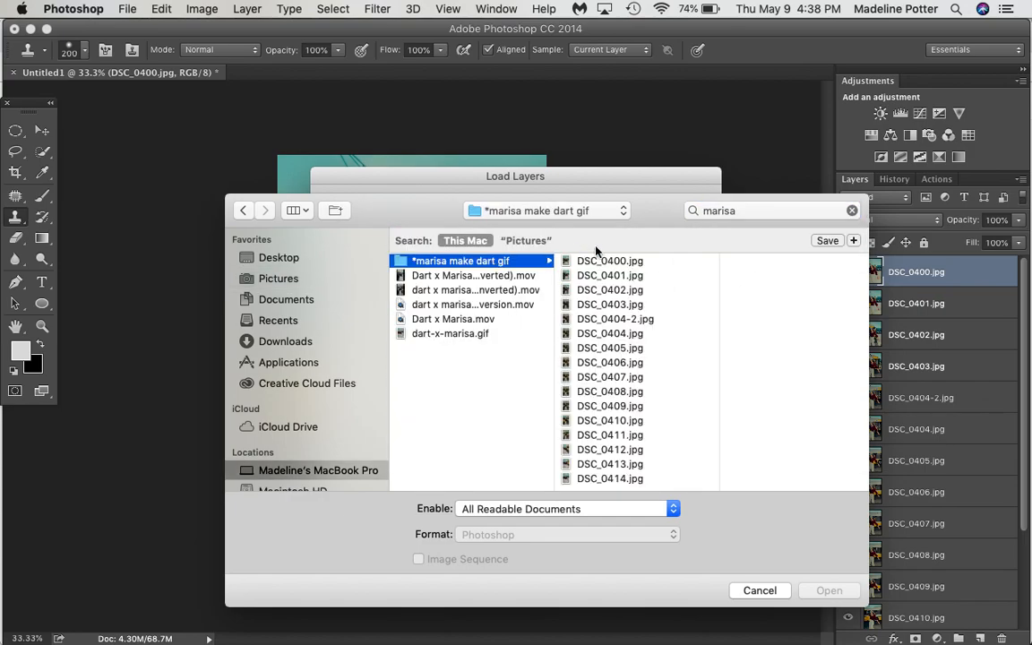
mouse_move(642, 355)
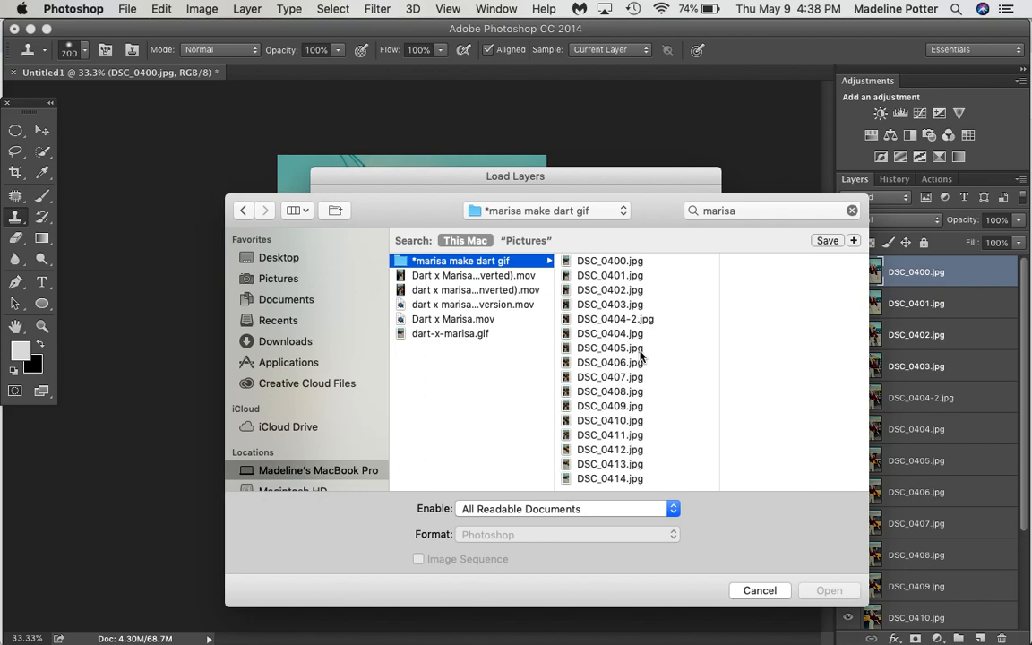
left_click(760, 591)
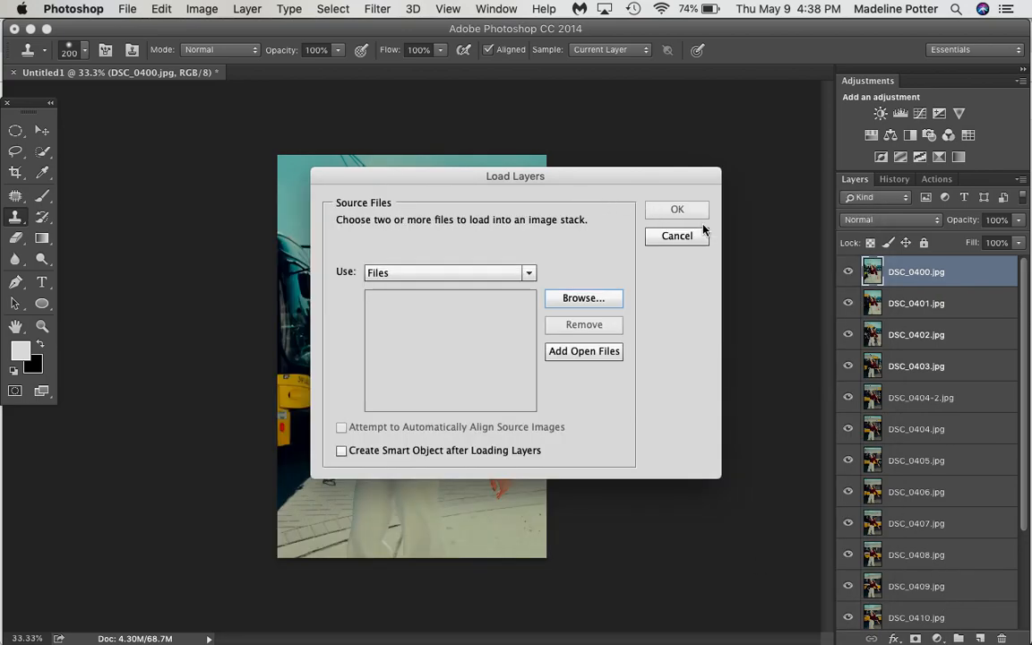
left_click(677, 235)
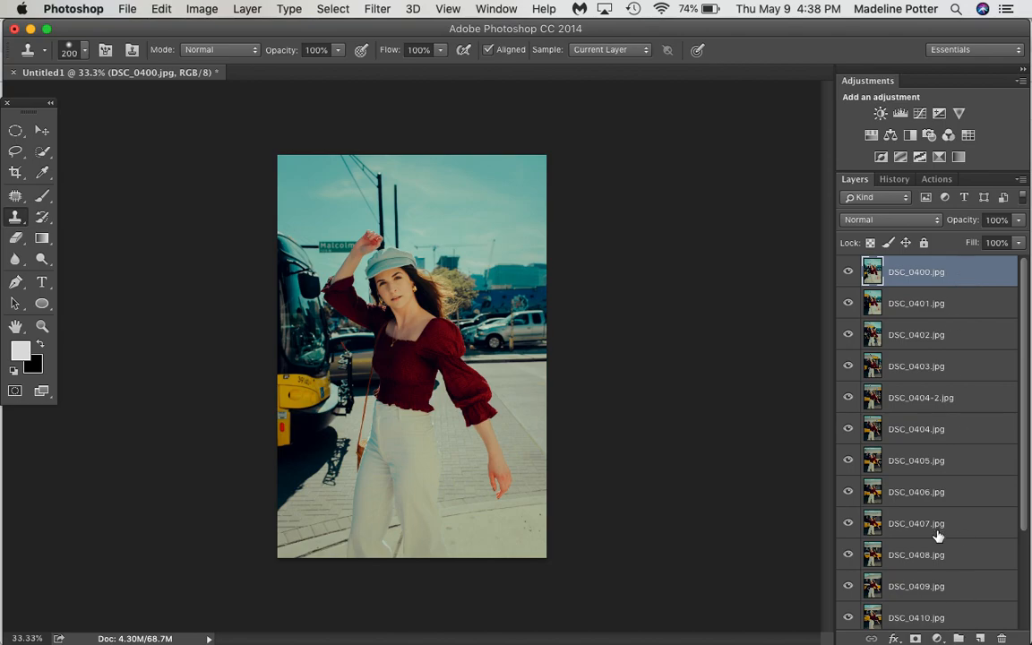
mouse_move(939, 536)
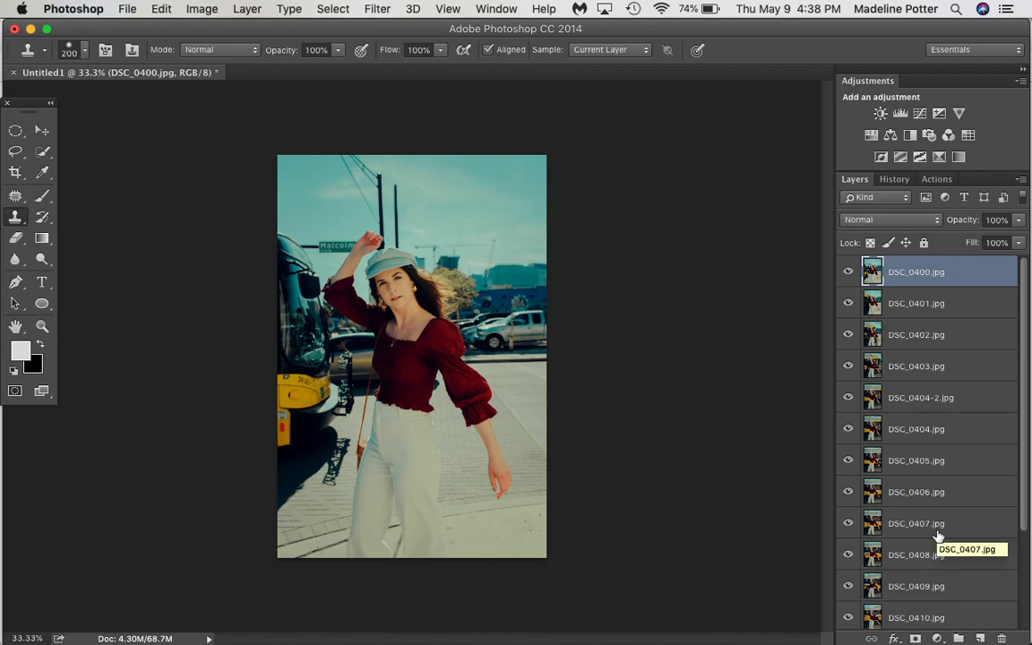
- Show the Timeline panel via the Window menu and create a frame animation from the document
left_click(496, 9)
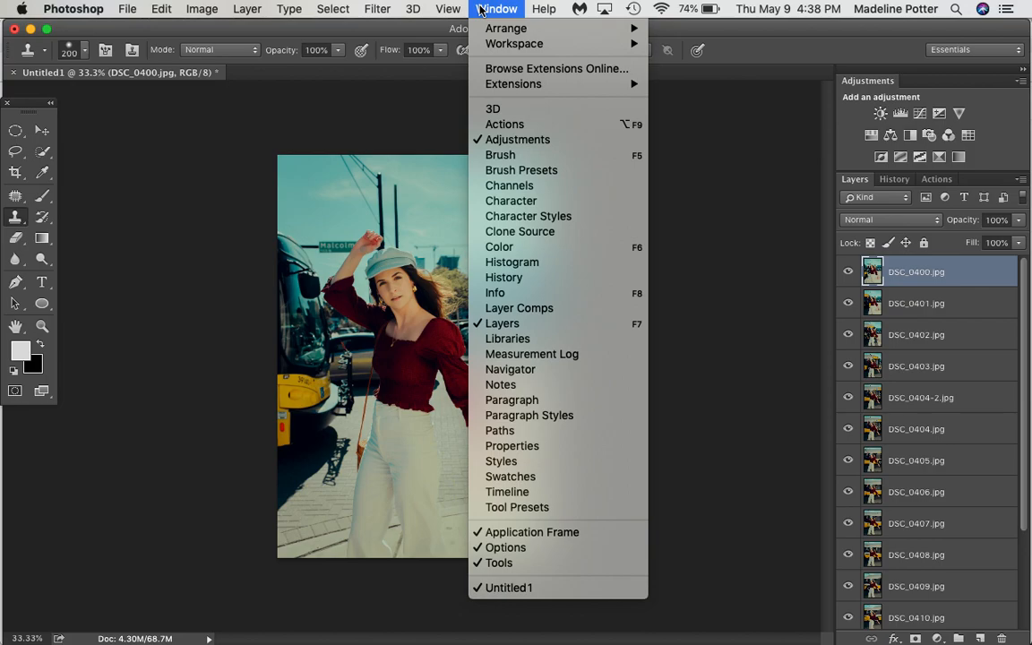
left_click(507, 491)
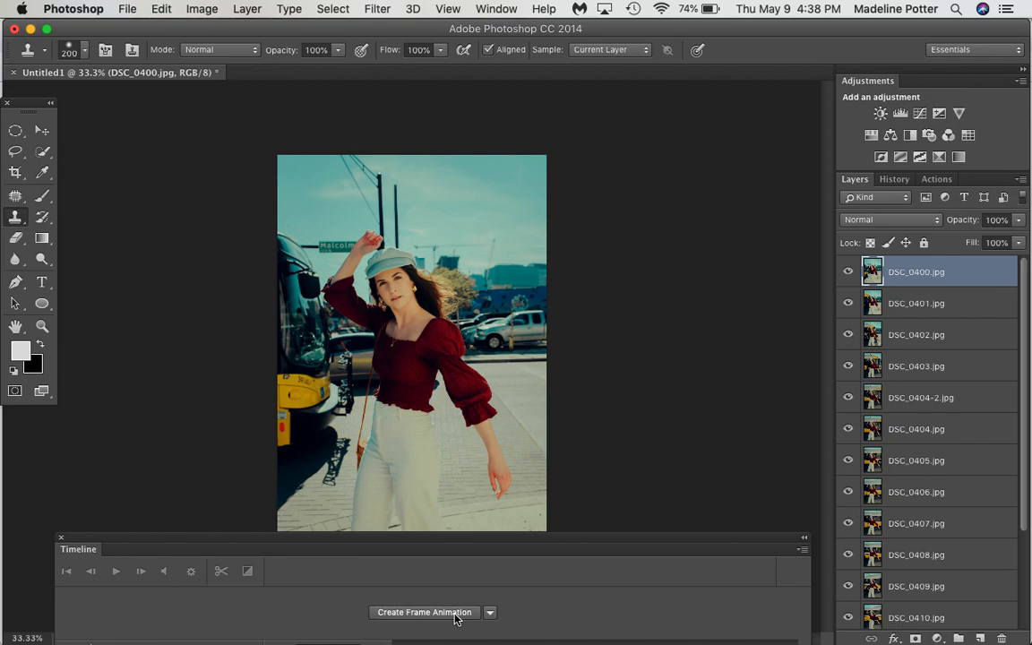
left_click(491, 613)
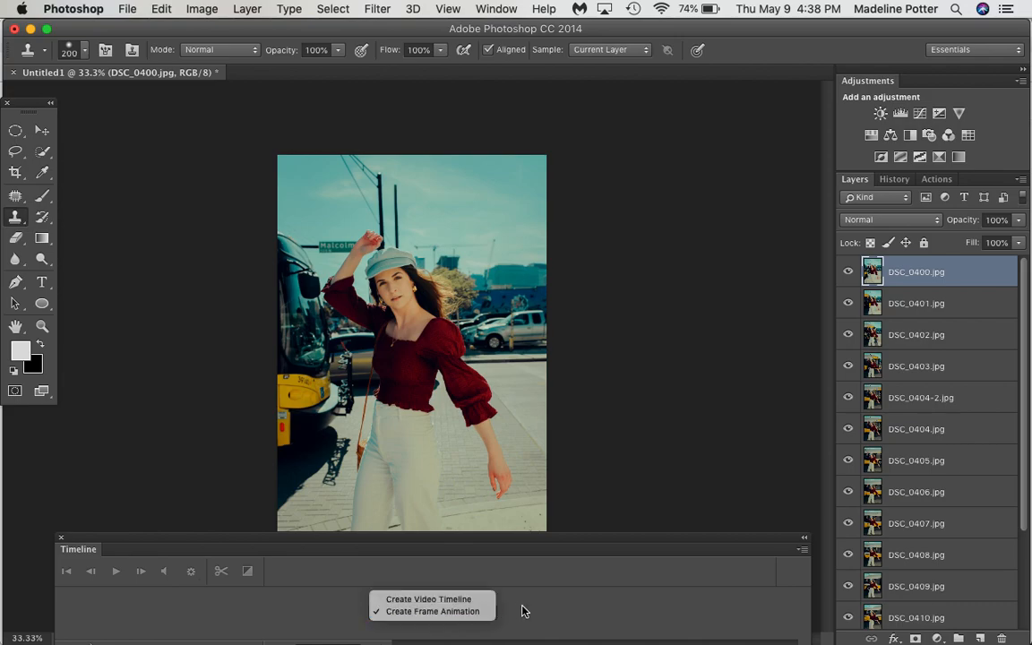
left_click(434, 611)
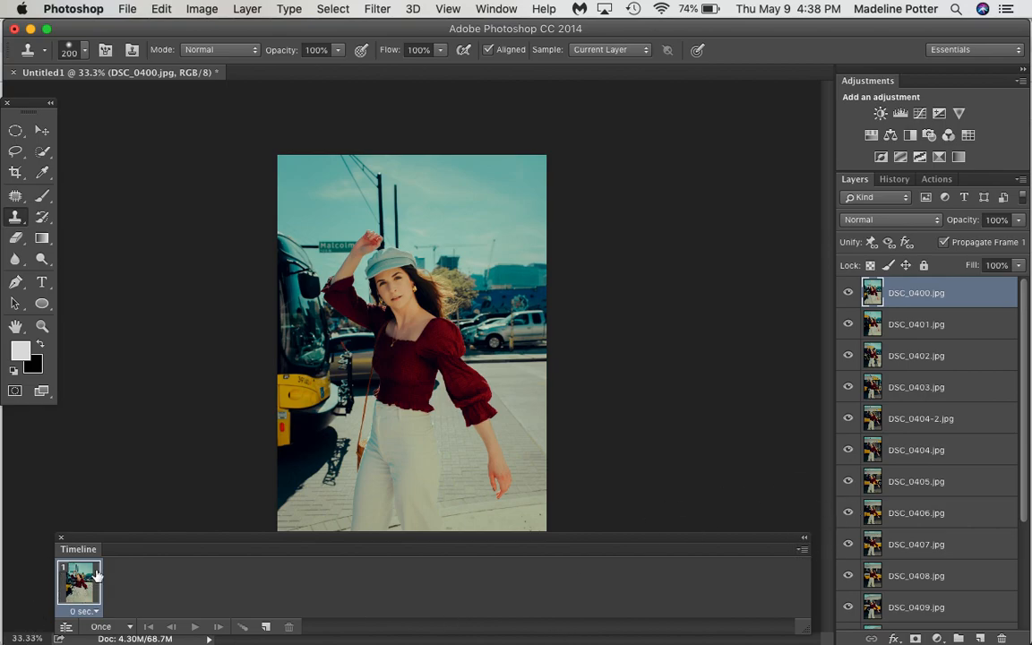
mouse_move(807, 552)
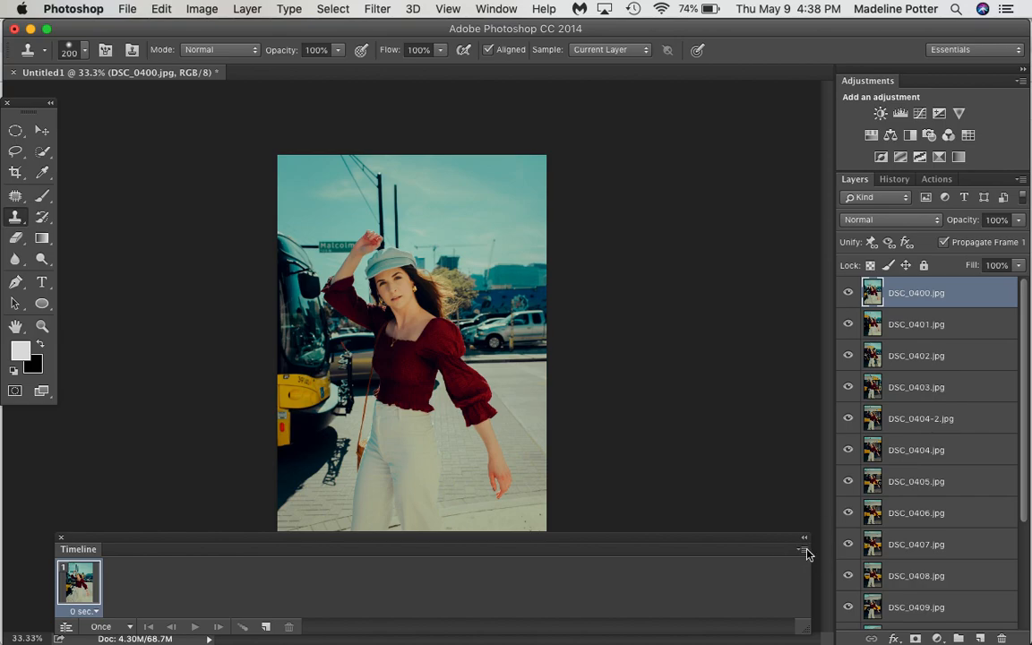
- Make Frames From Layers so each DSC photo layer becomes its own animation frame
left_click(804, 549)
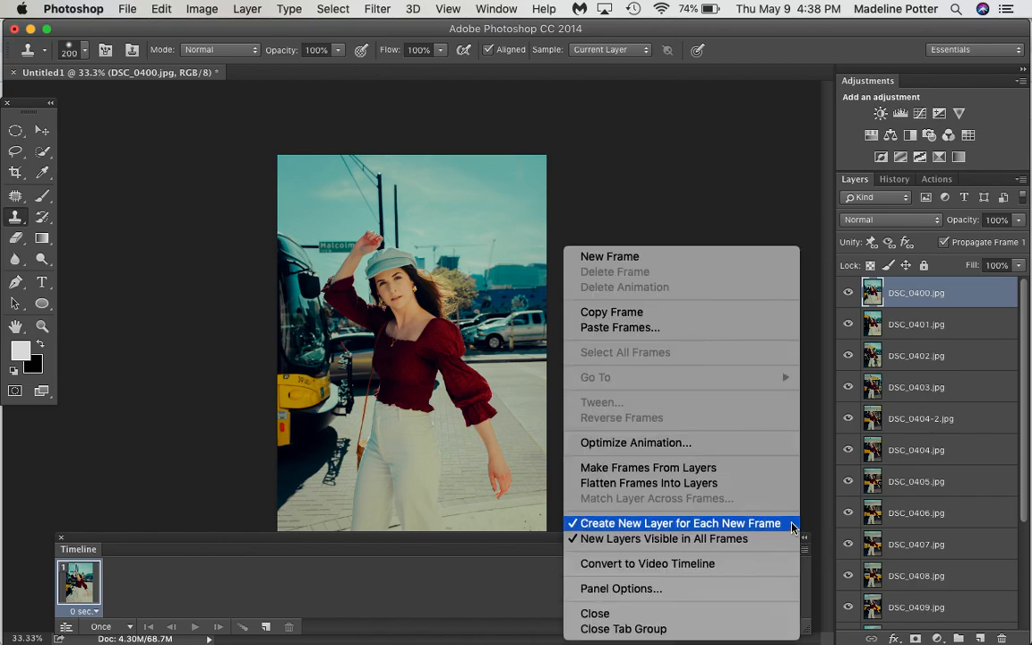
mouse_move(787, 502)
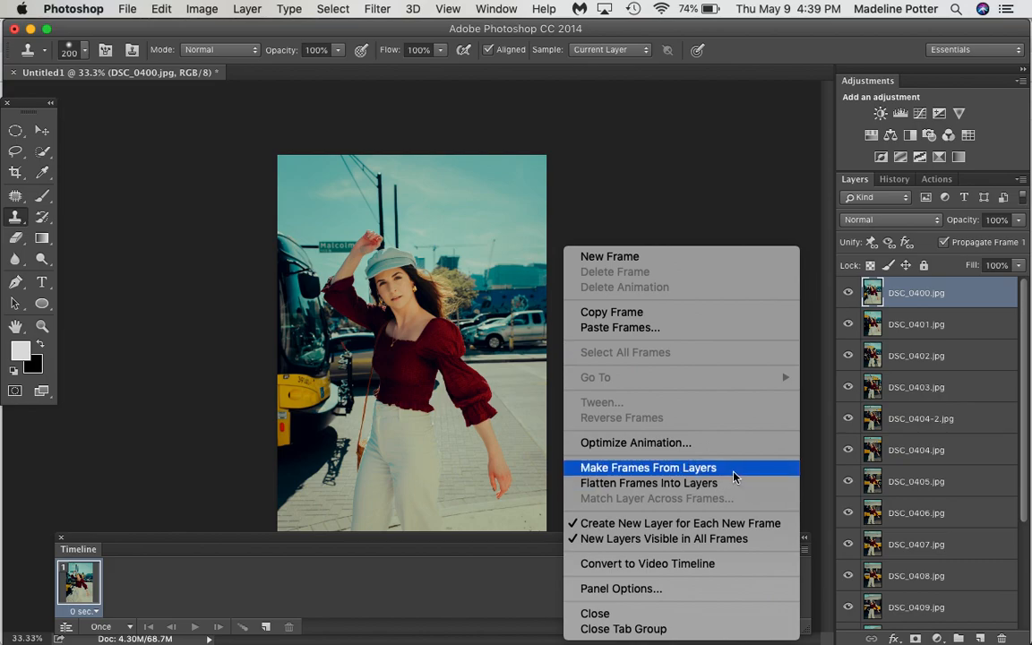
left_click(648, 466)
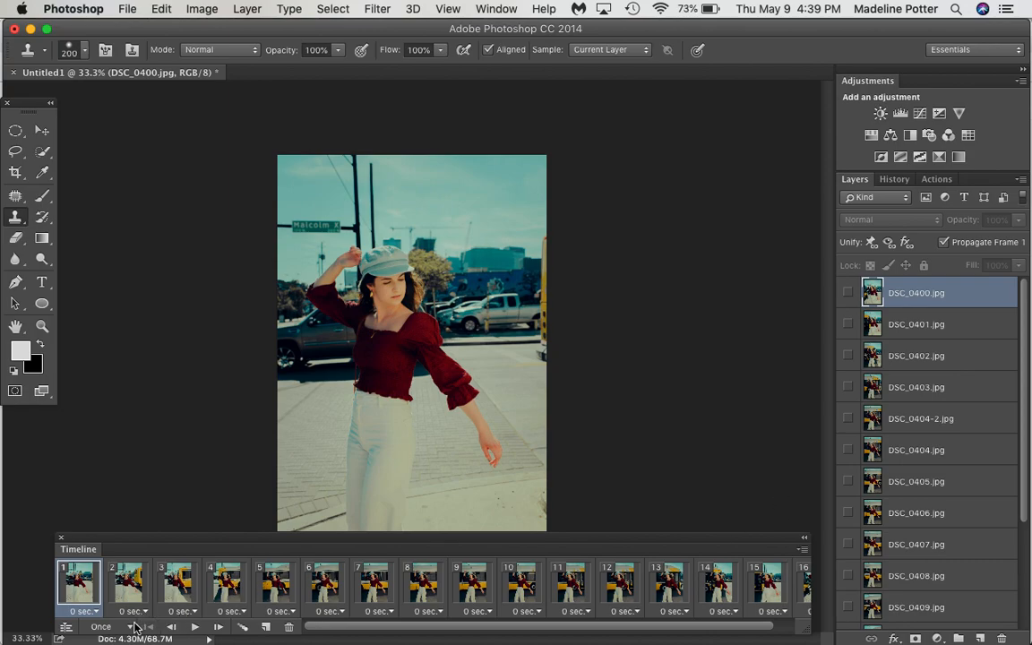
- Set every selected frame's delay to 0.2 seconds with looping set to Forever
left_click(101, 627)
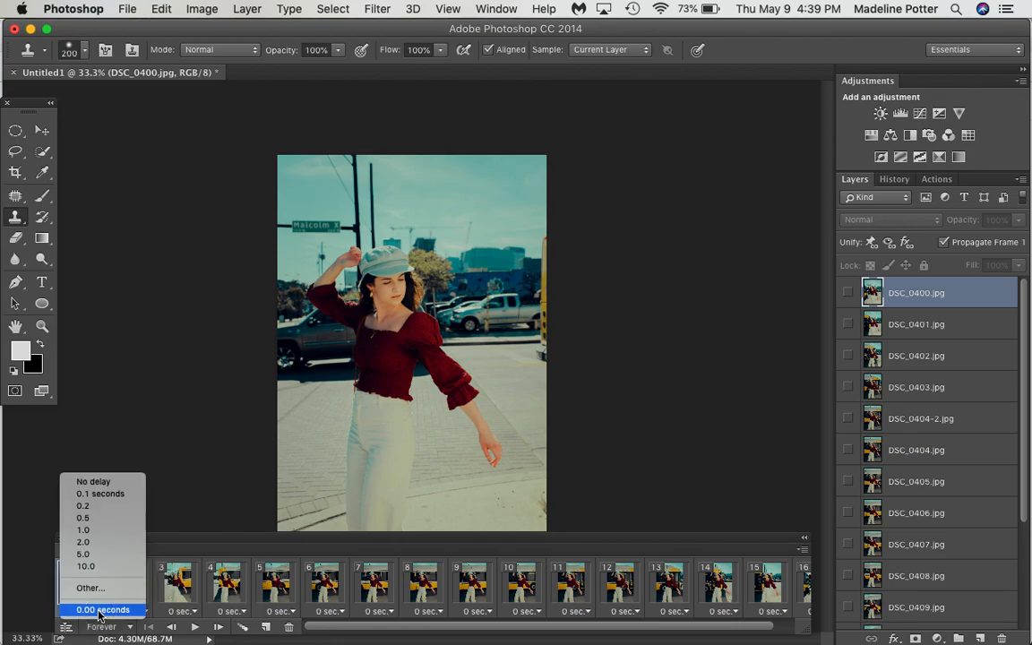
left_click(102, 609)
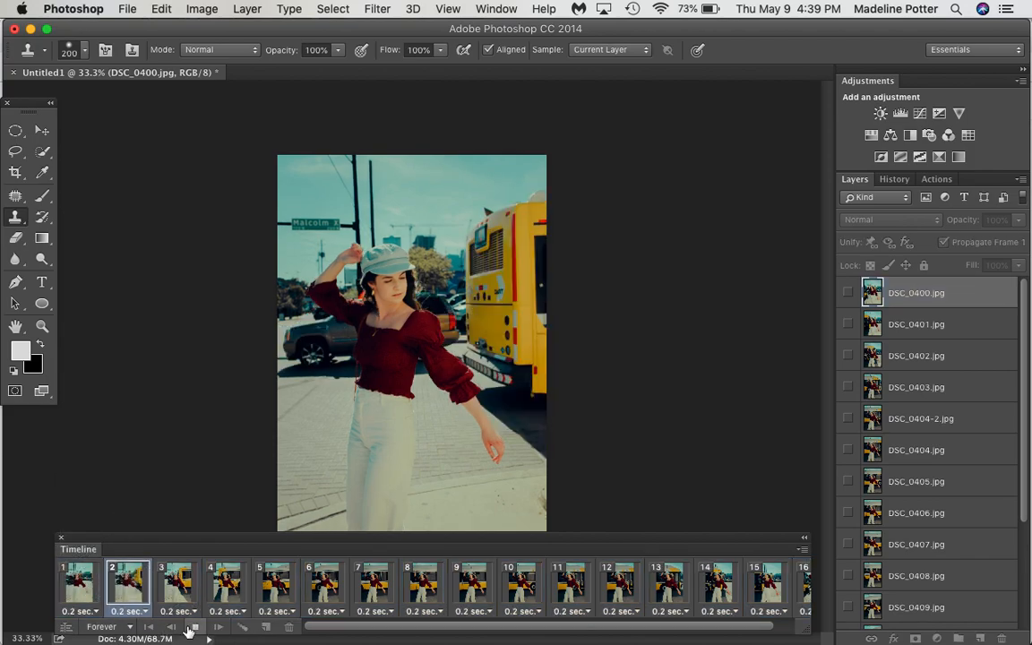
- Play the animation preview through its frames and stop it
left_click(194, 625)
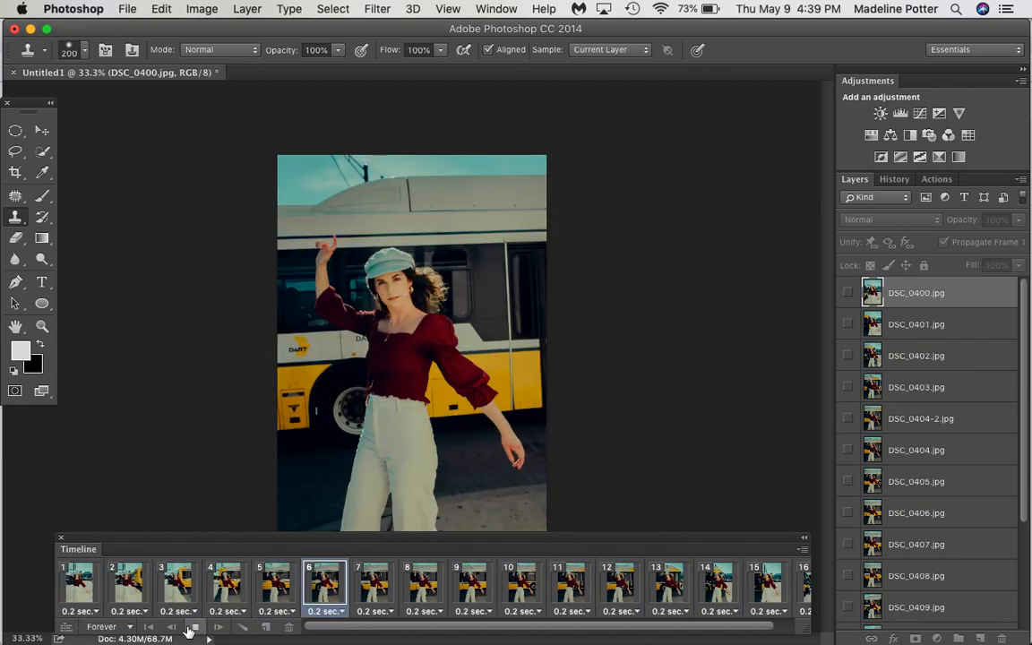
left_click(767, 583)
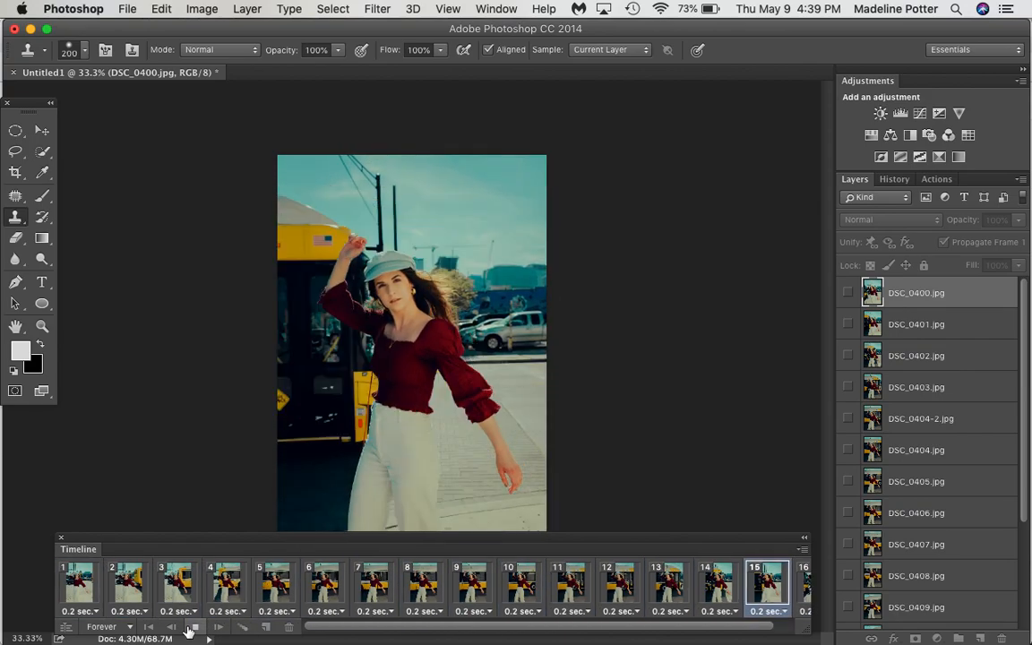
left_click(276, 583)
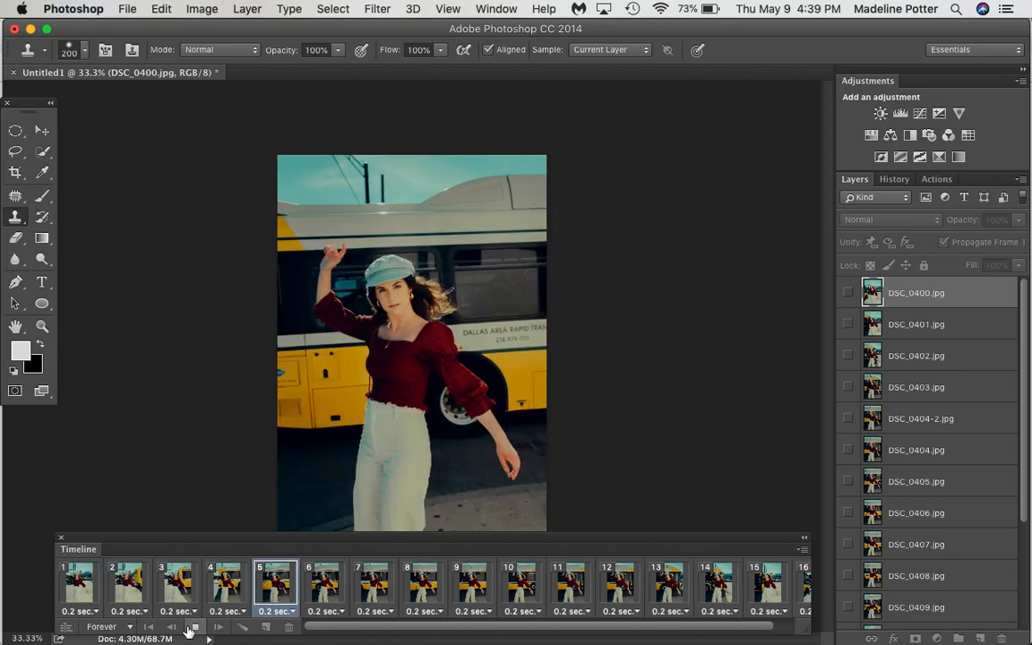
left_click(716, 583)
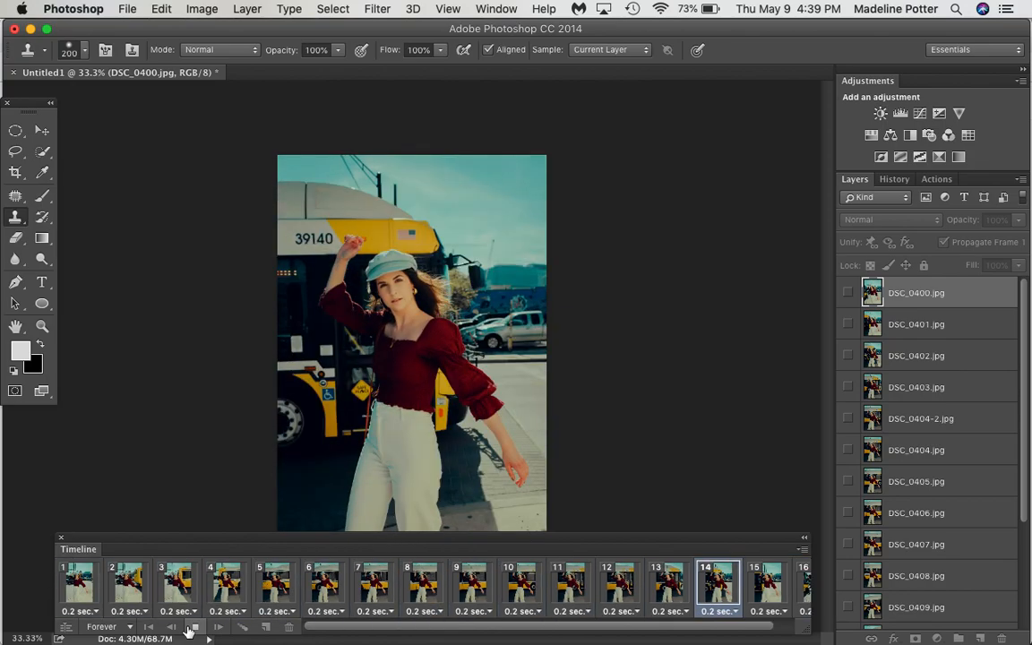
left_click(373, 585)
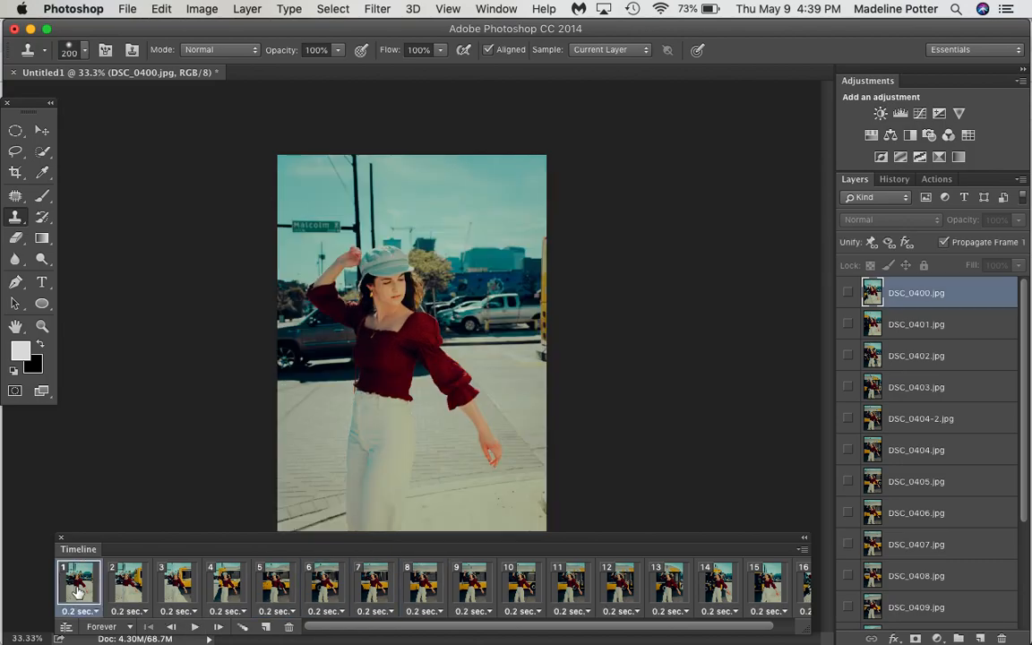
- Paste the copied frames after the selection so a duplicate run follows the originals
scroll("right", 3)
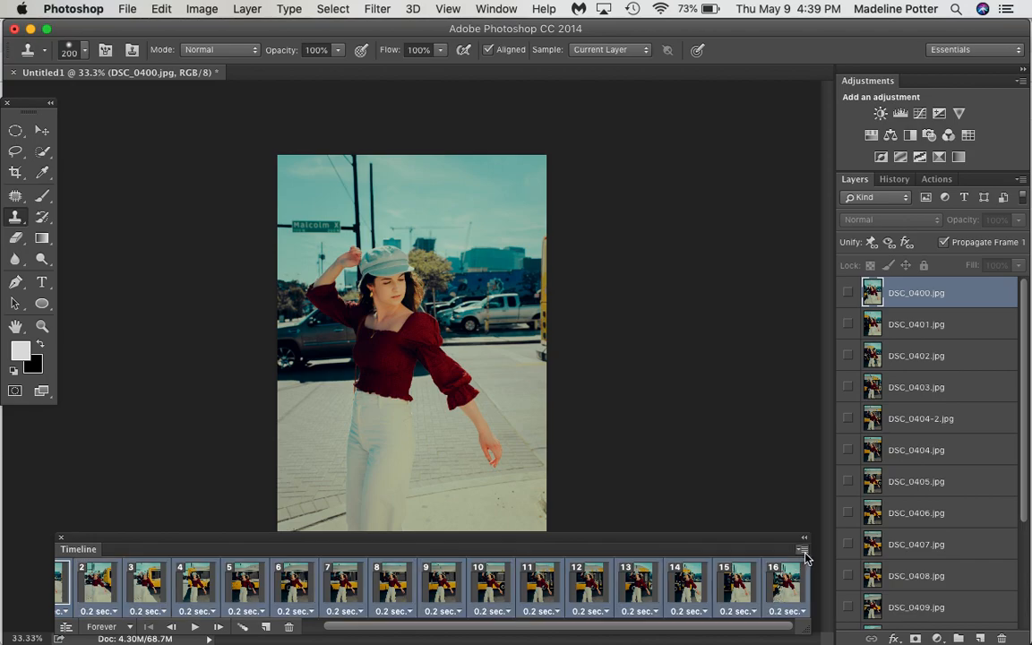
left_click(803, 550)
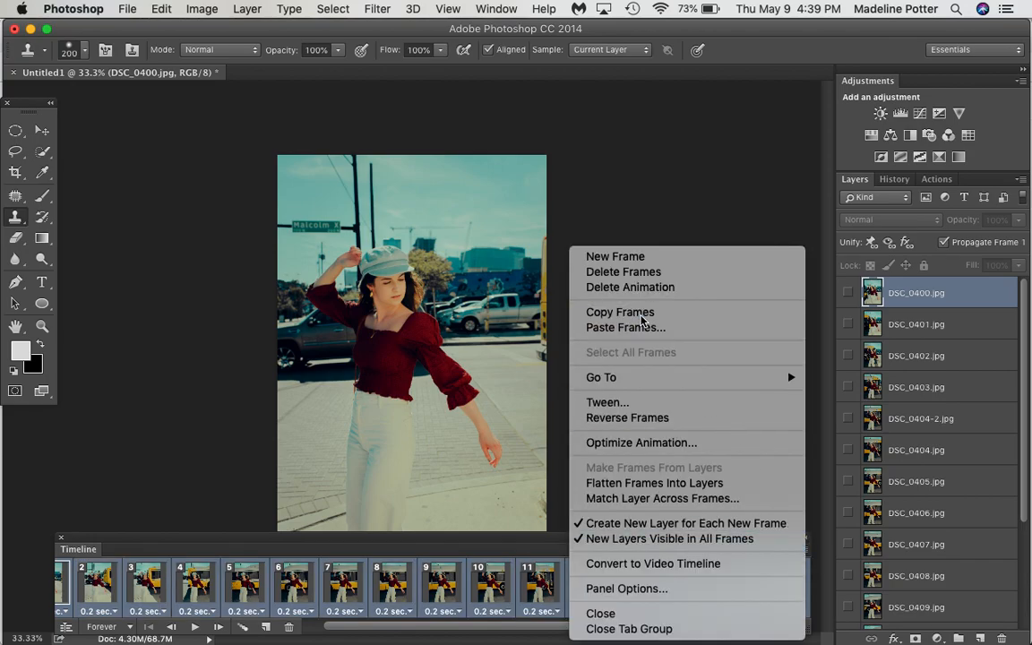
mouse_move(620, 326)
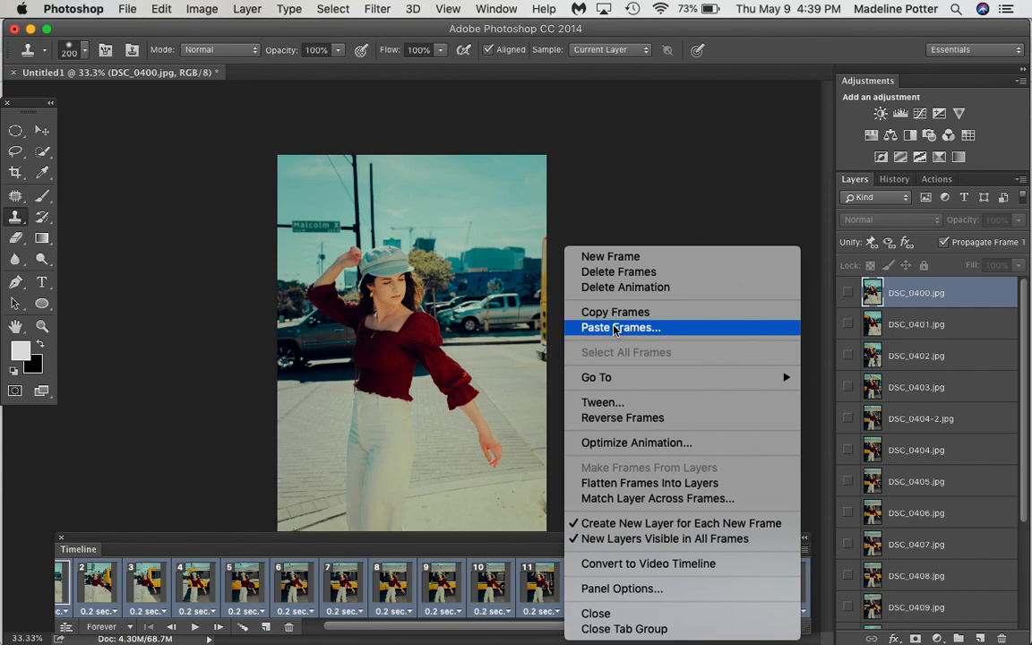
left_click(620, 326)
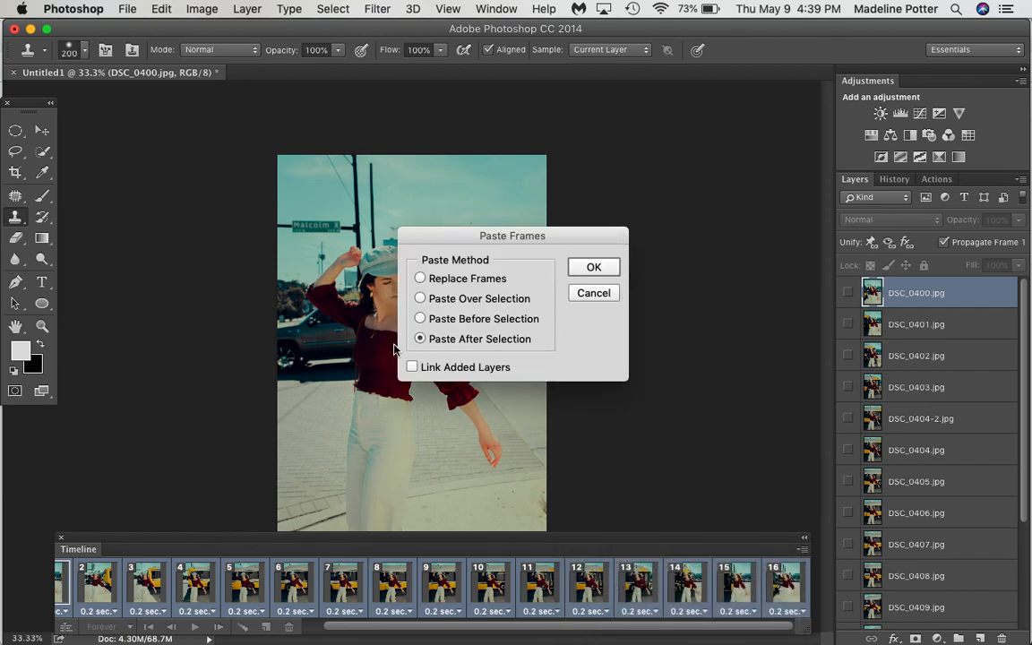
left_click(594, 267)
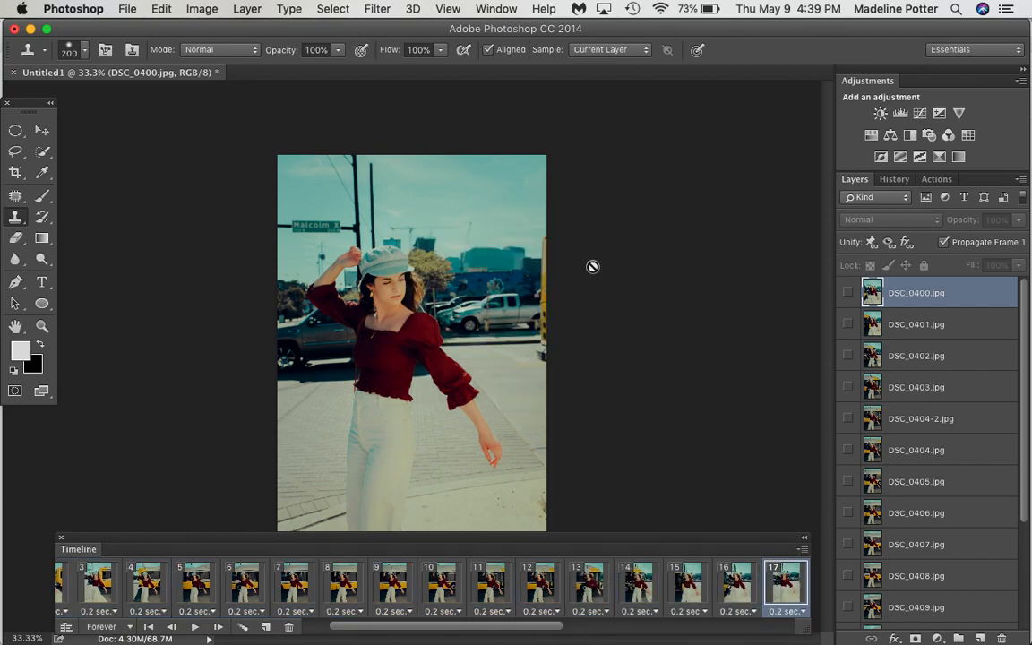
left_click(803, 549)
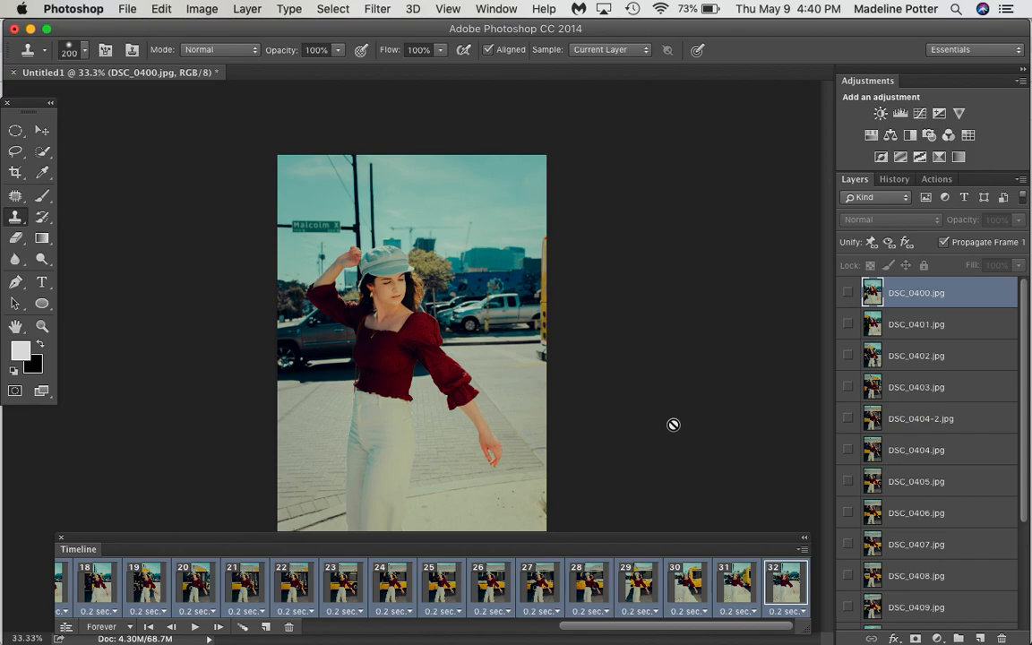
scroll("left", 3)
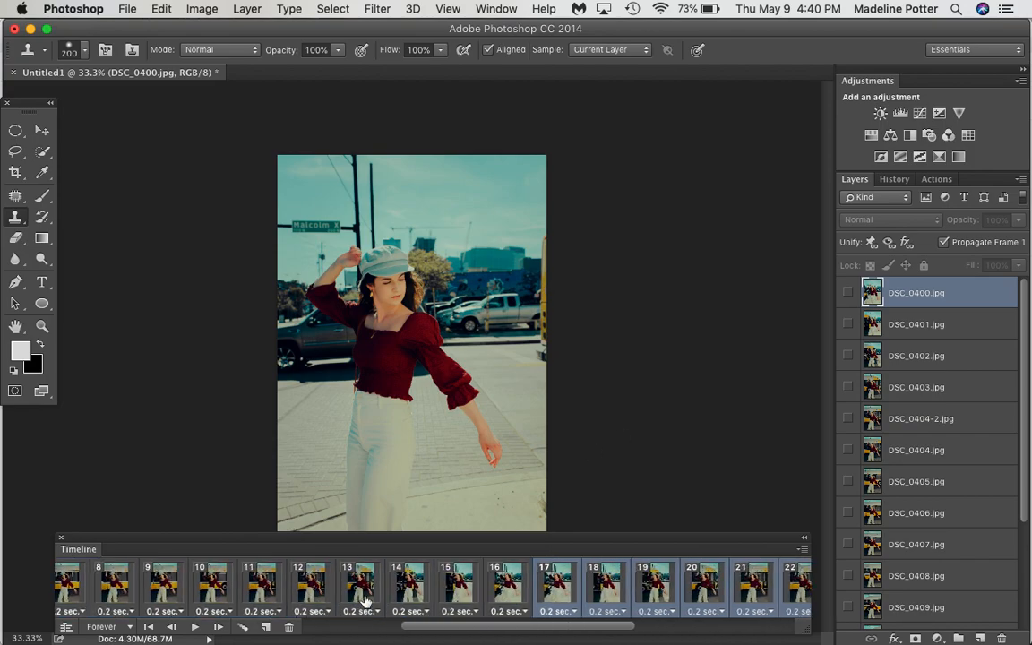
mouse_move(534, 595)
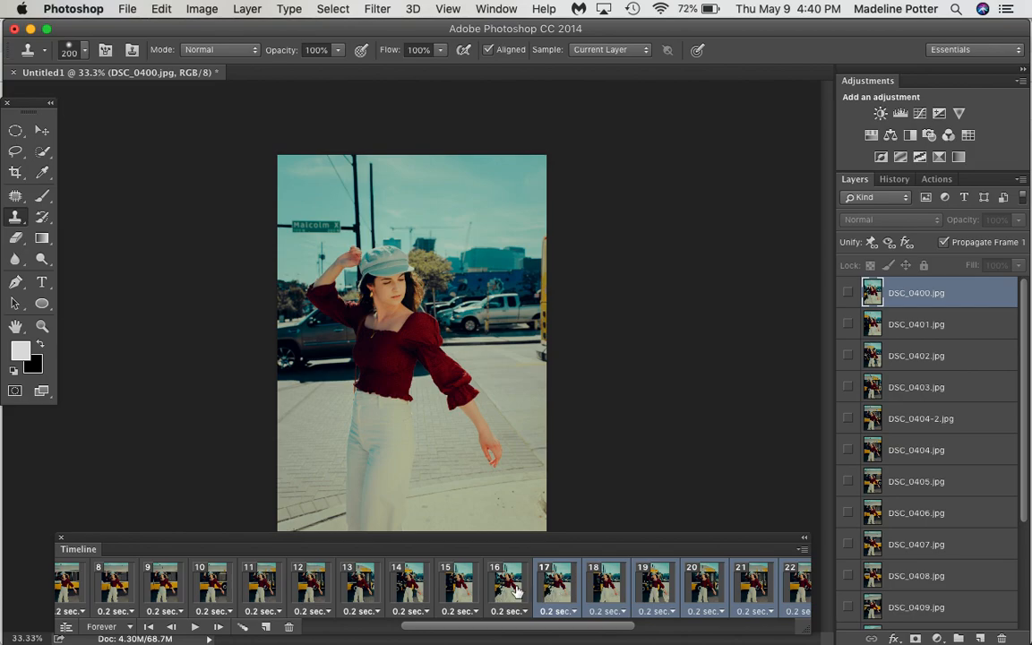
- Delete the repeated middle frame 16 and the final frame, confirming Yes for each
left_click(288, 627)
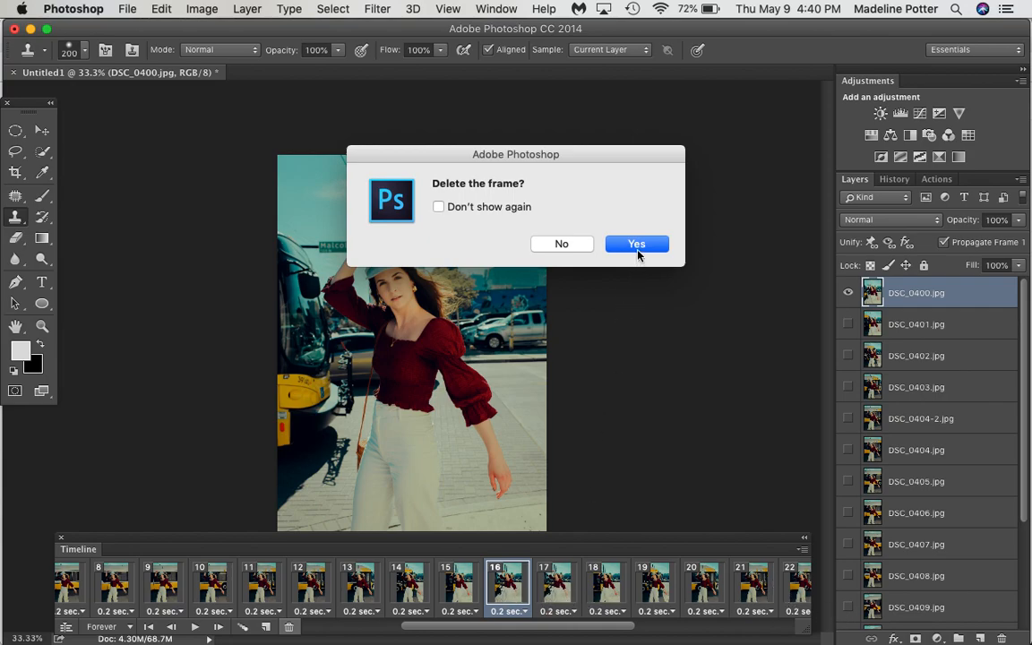
left_click(636, 244)
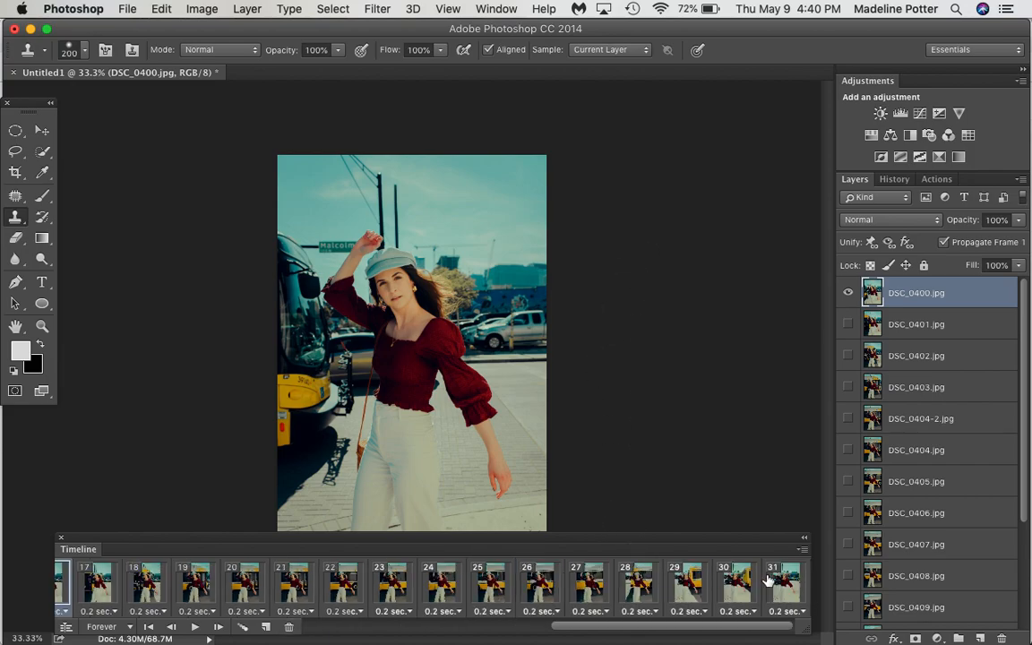
left_click(785, 587)
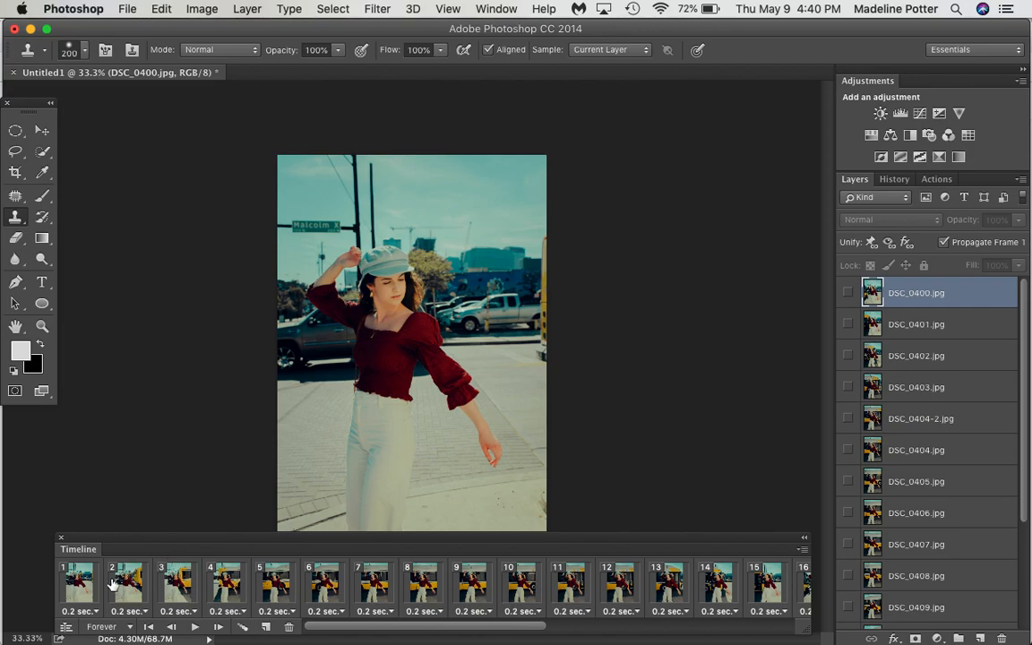
scroll("right", 3)
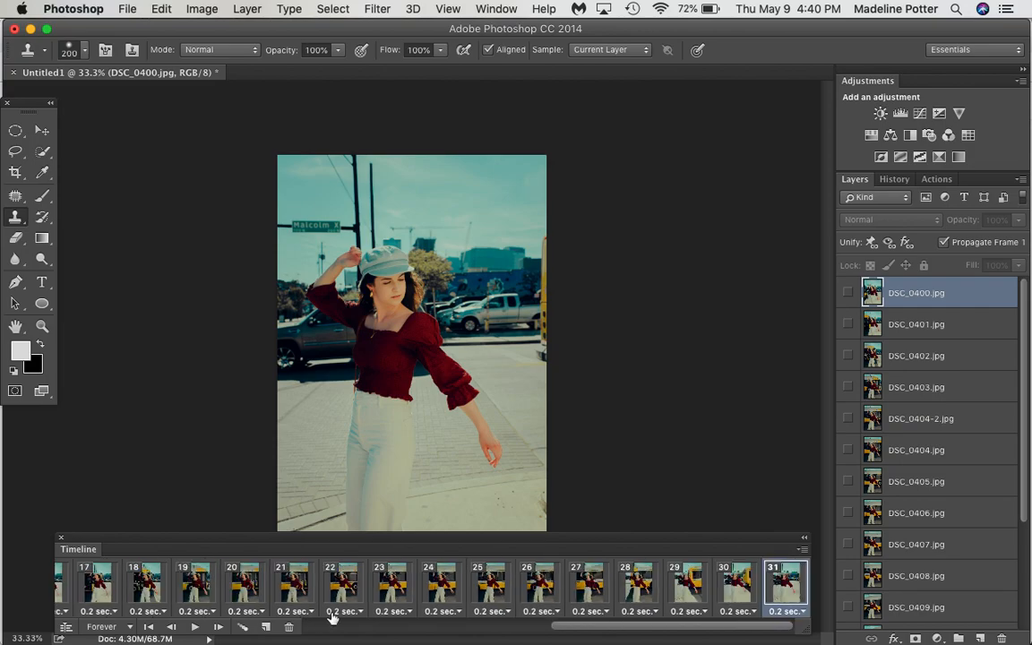
left_click(288, 628)
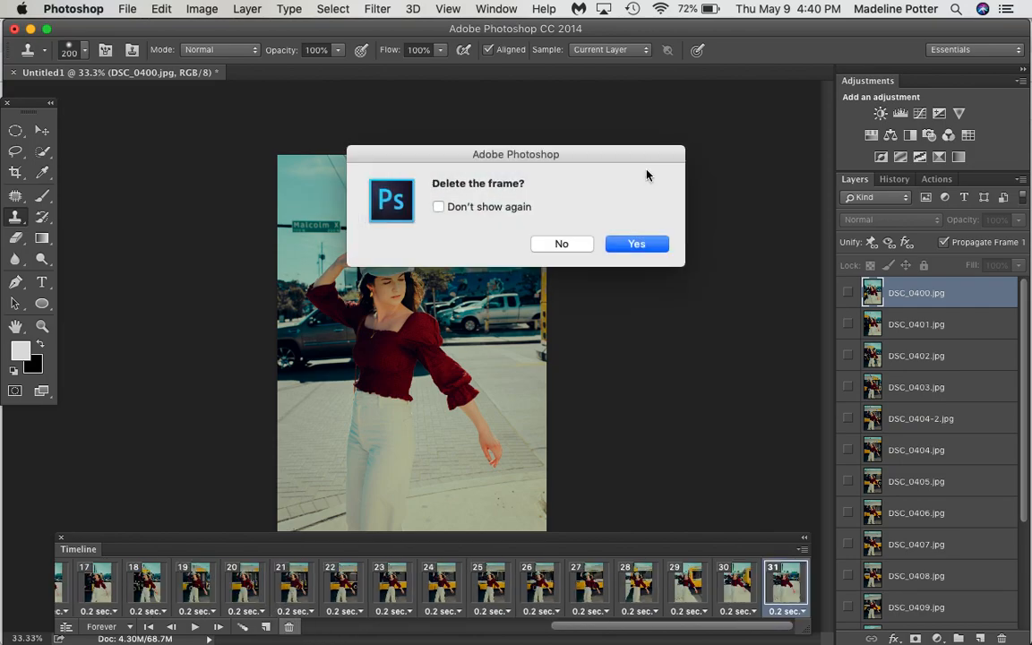
mouse_move(636, 244)
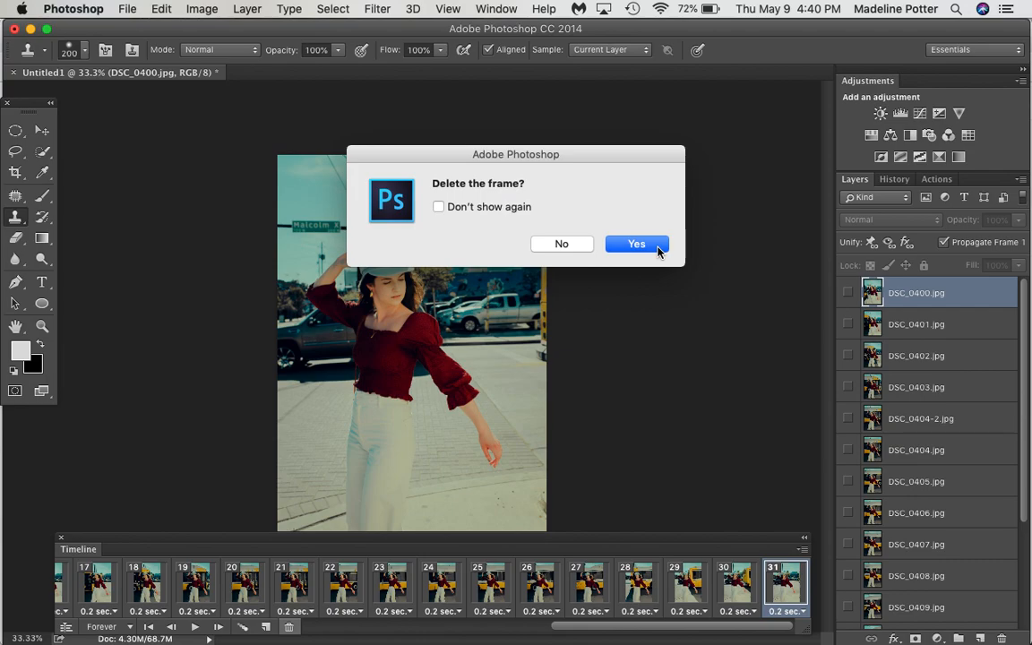
left_click(637, 244)
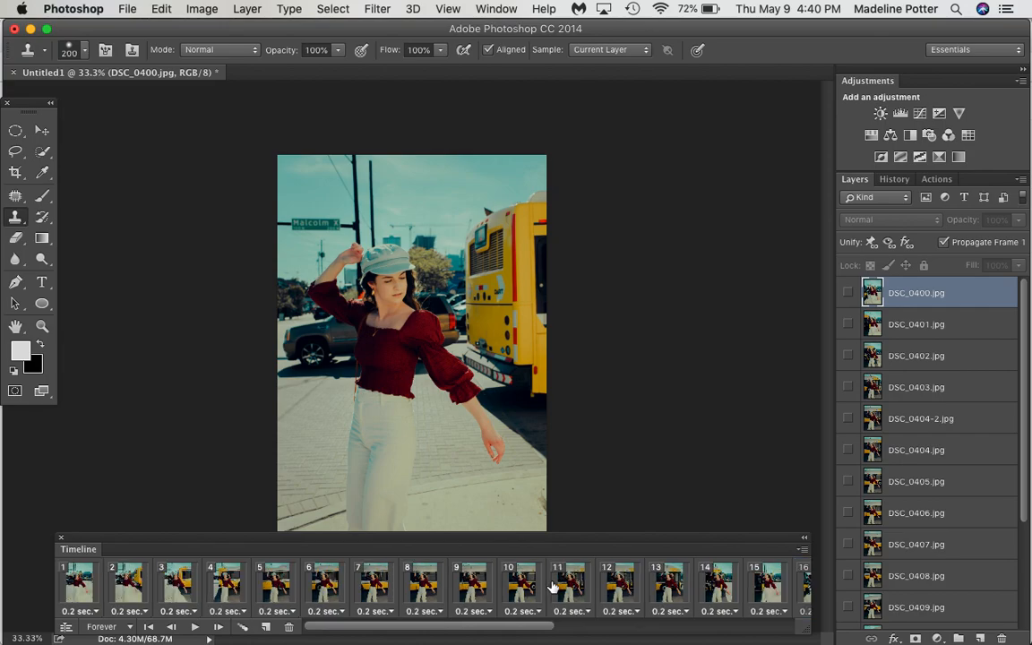
left_click(193, 627)
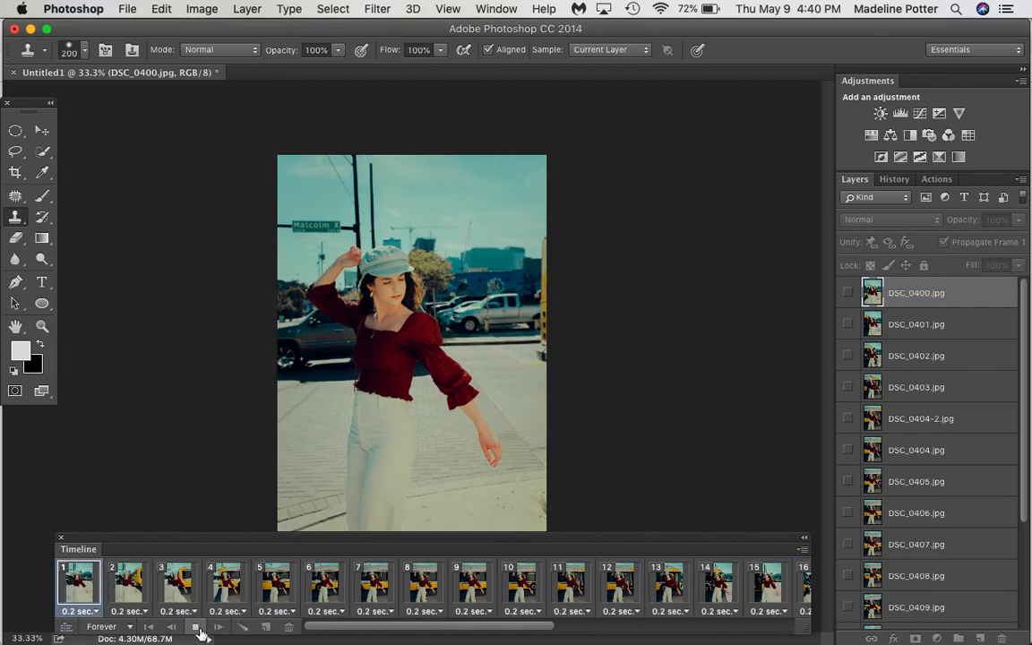
left_click(195, 627)
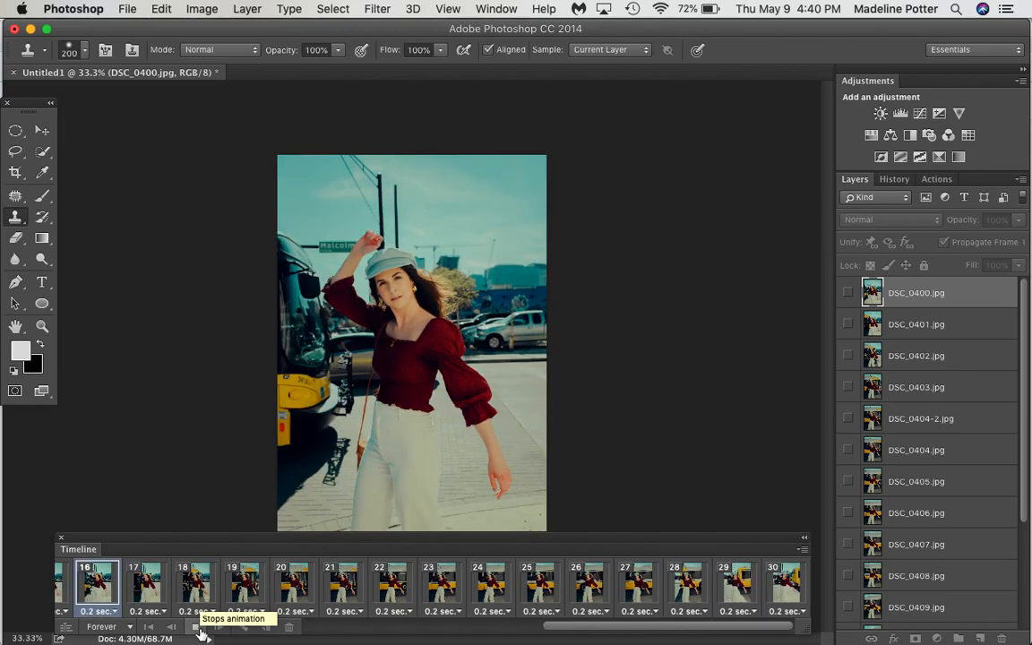
left_click(537, 588)
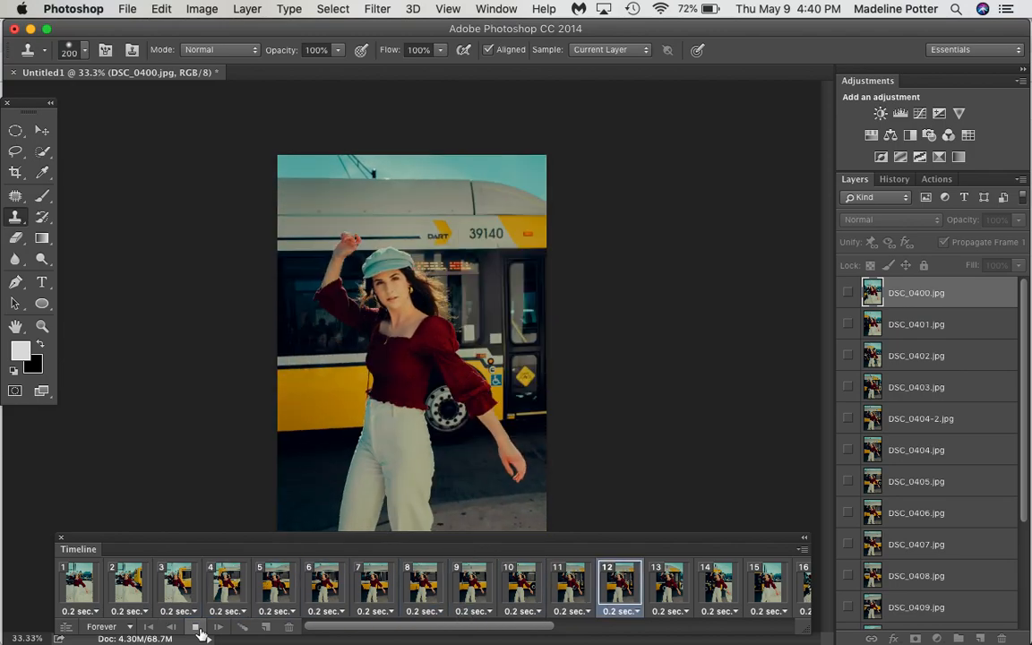
left_click(195, 628)
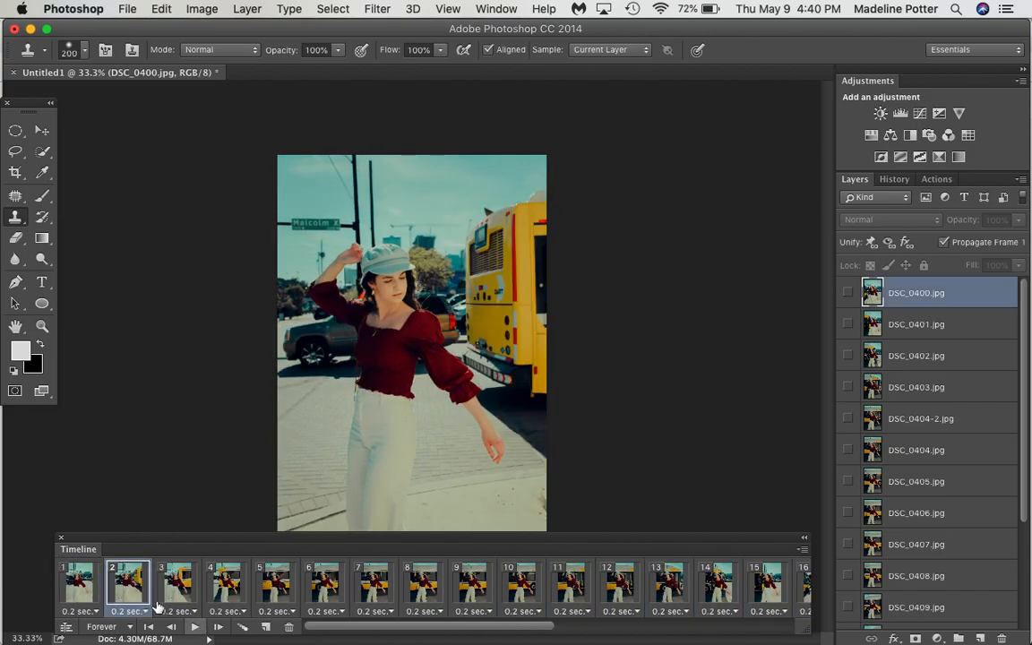
scroll("right", 3)
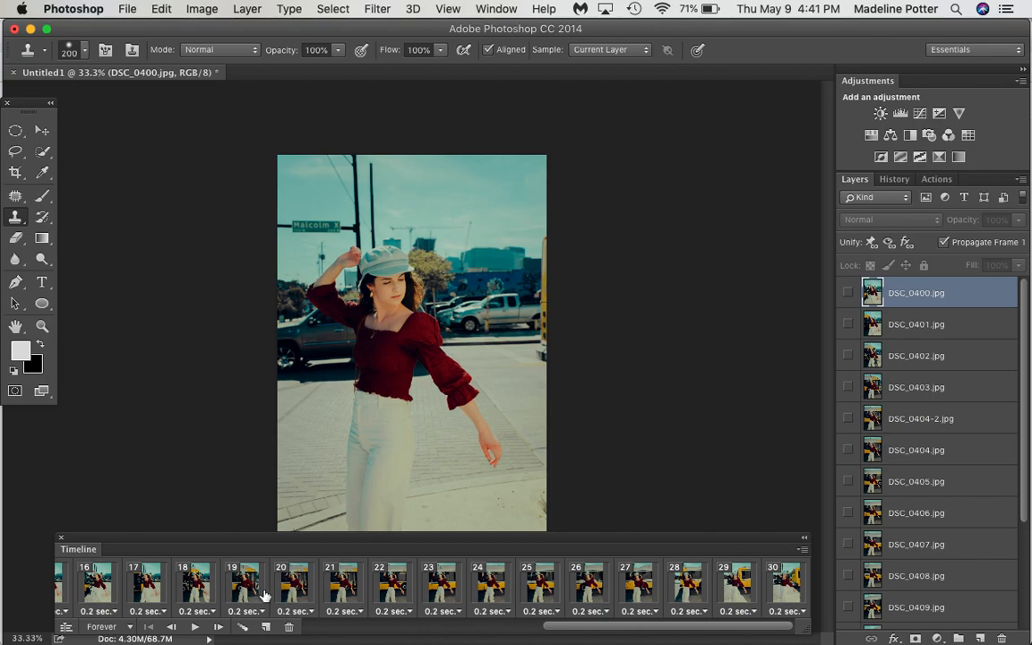
mouse_move(772, 595)
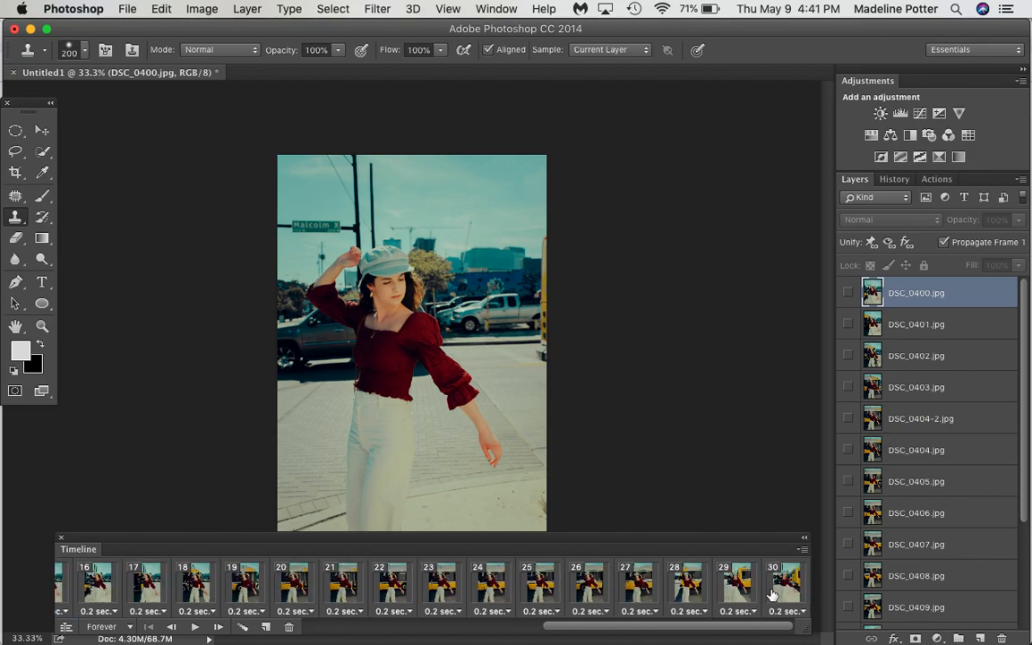
- Paste another copy of the frames after the selection, extending the animation to about 58 frames
left_click(803, 538)
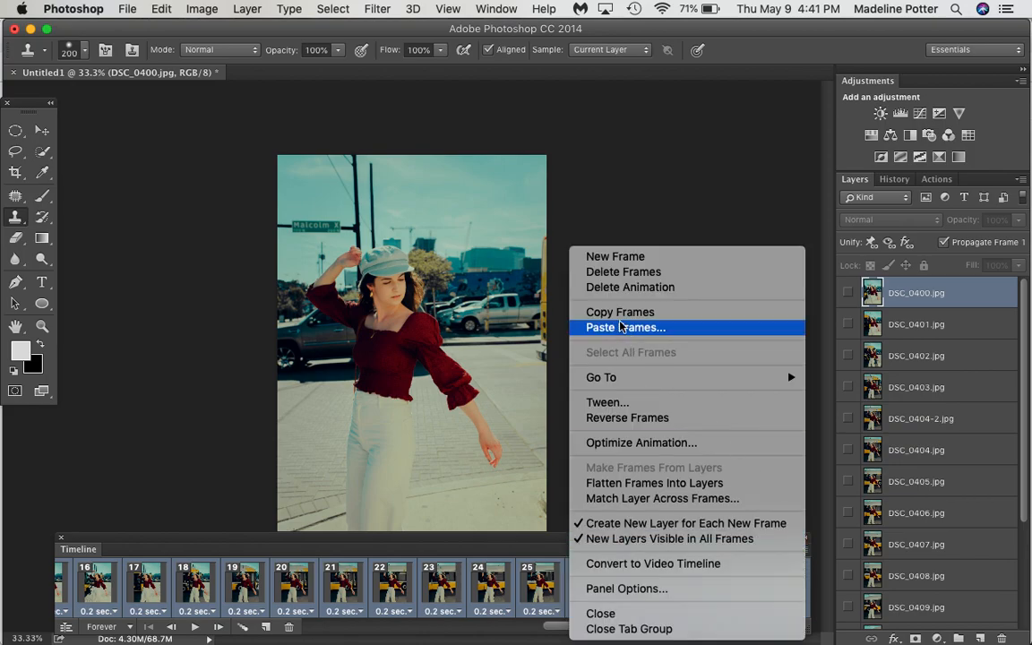
mouse_move(667, 538)
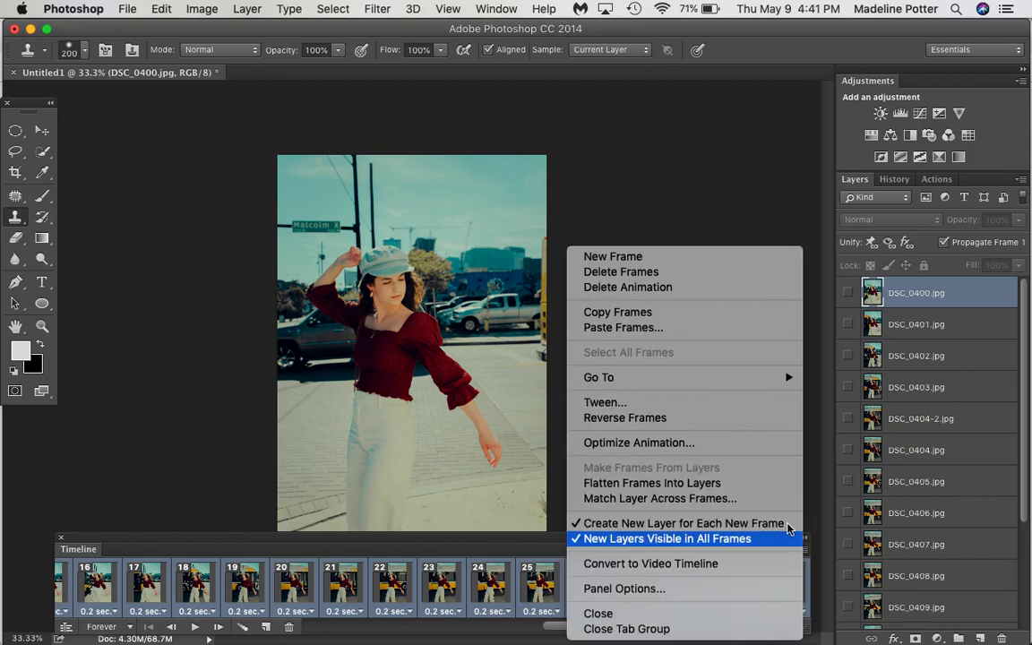
left_click(624, 326)
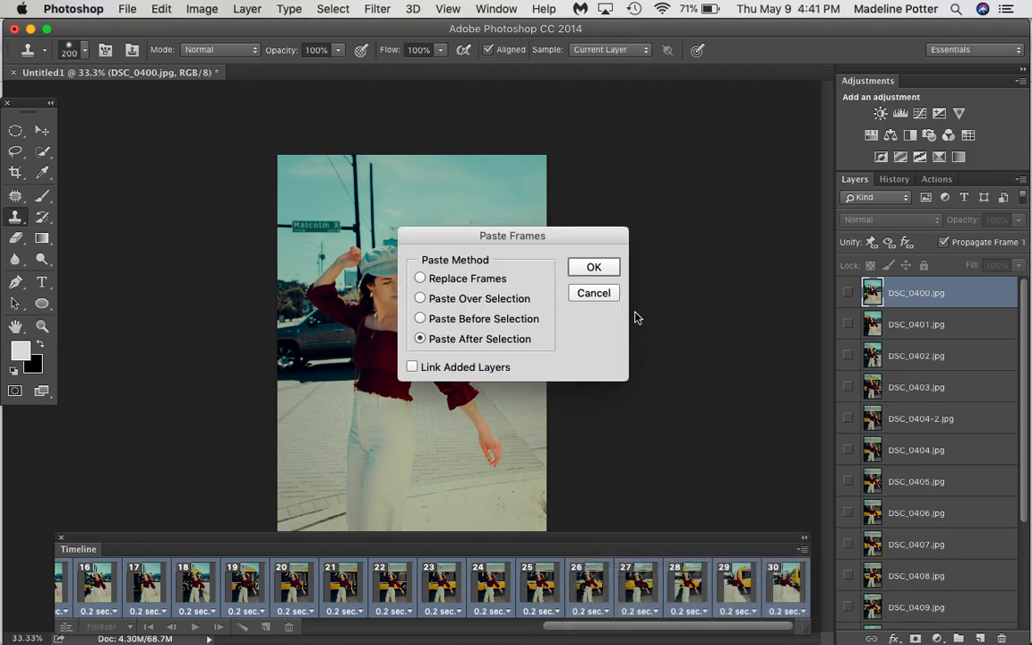
left_click(593, 267)
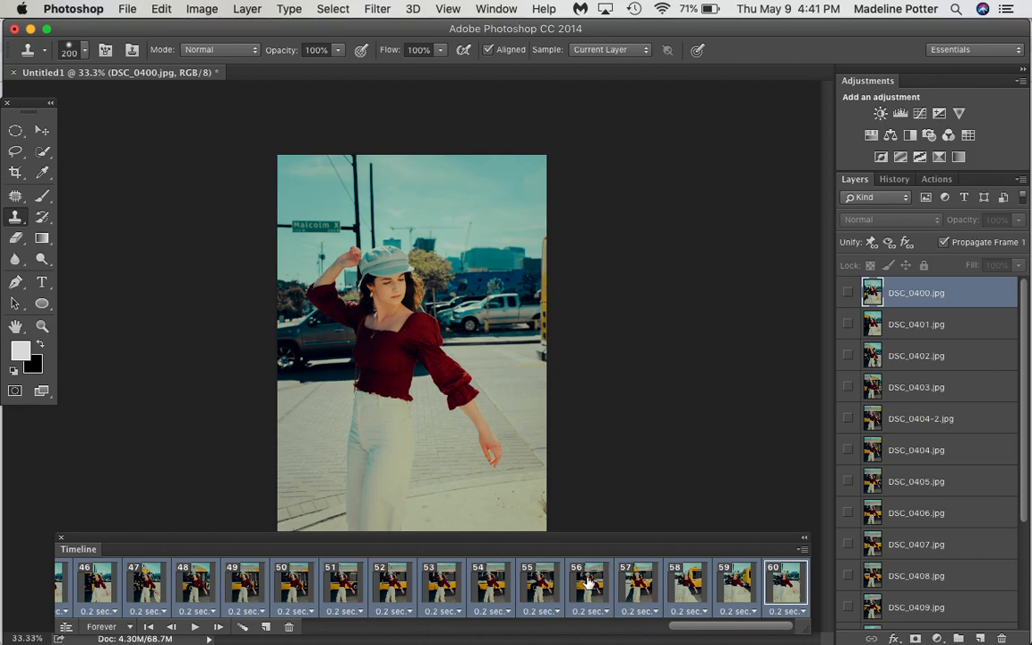
scroll("left", 3)
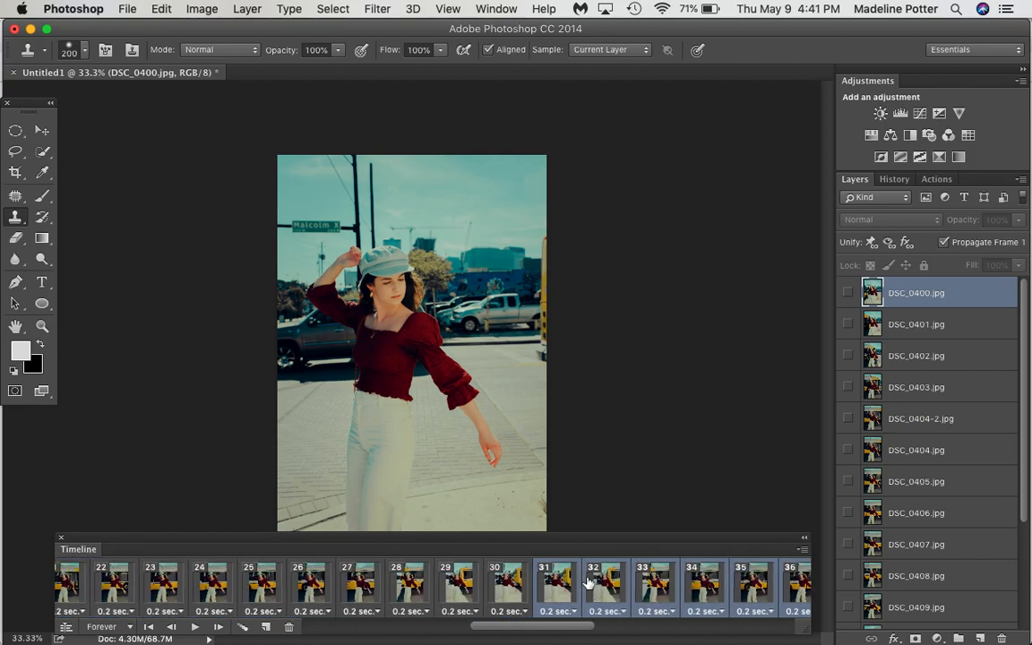
left_click(509, 583)
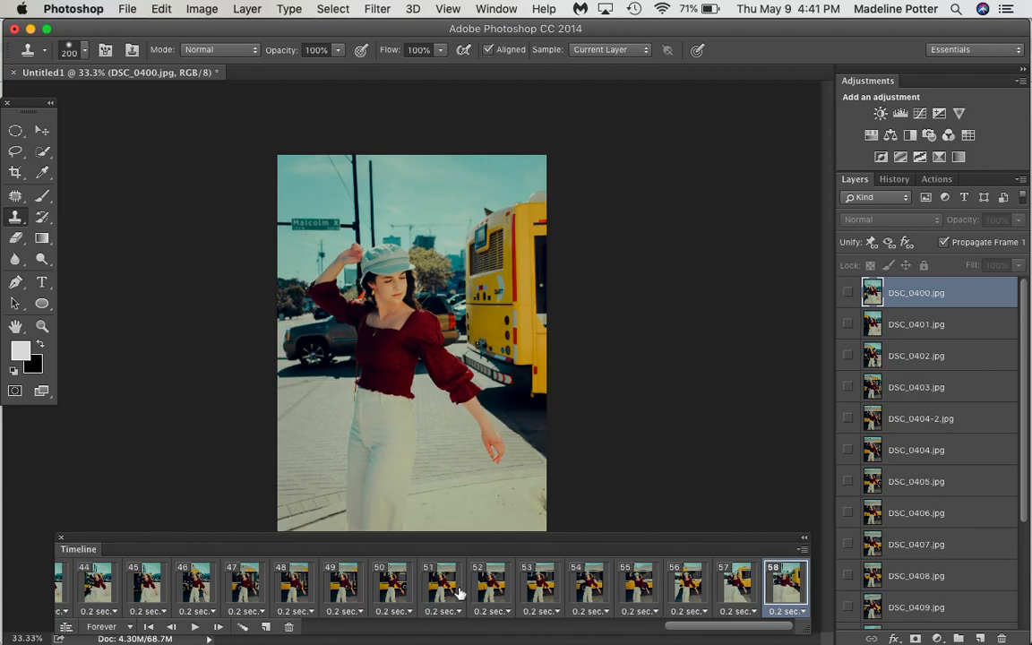
left_click(193, 627)
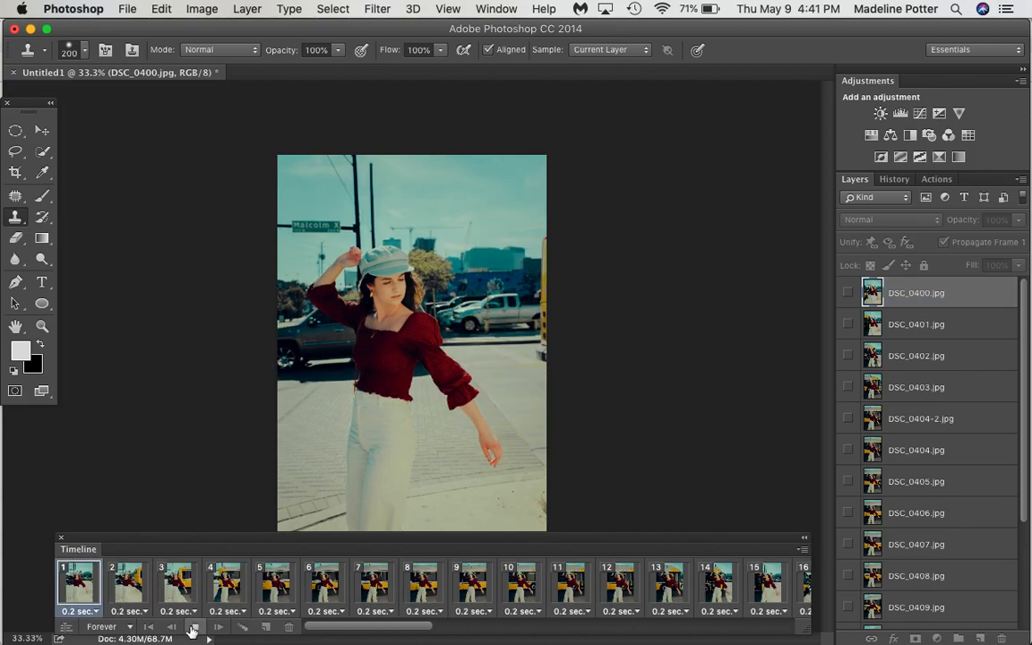
left_click(191, 627)
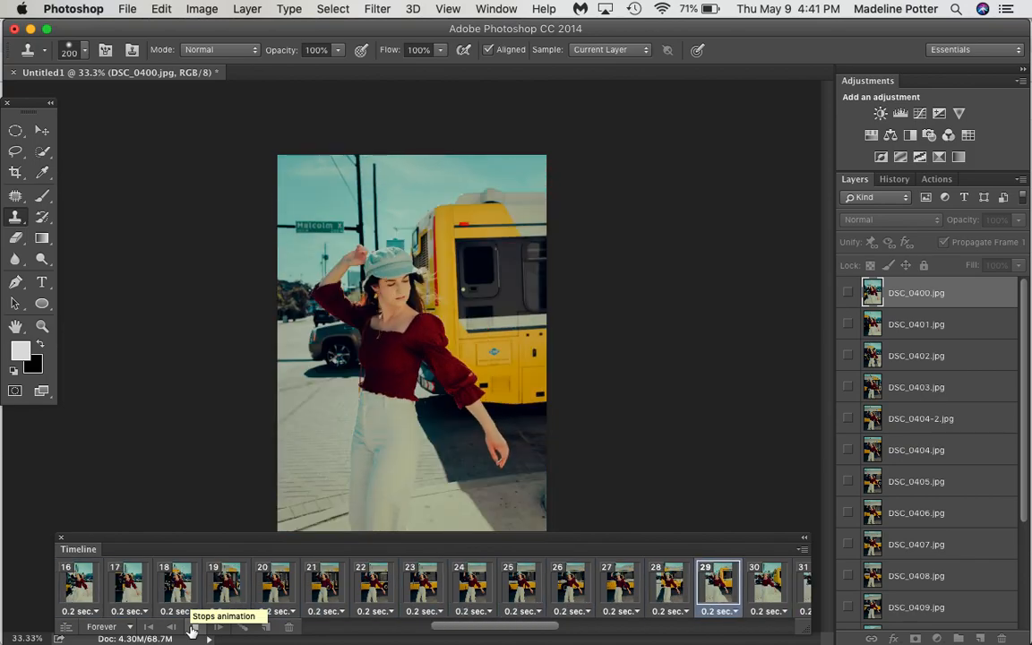
left_click(192, 627)
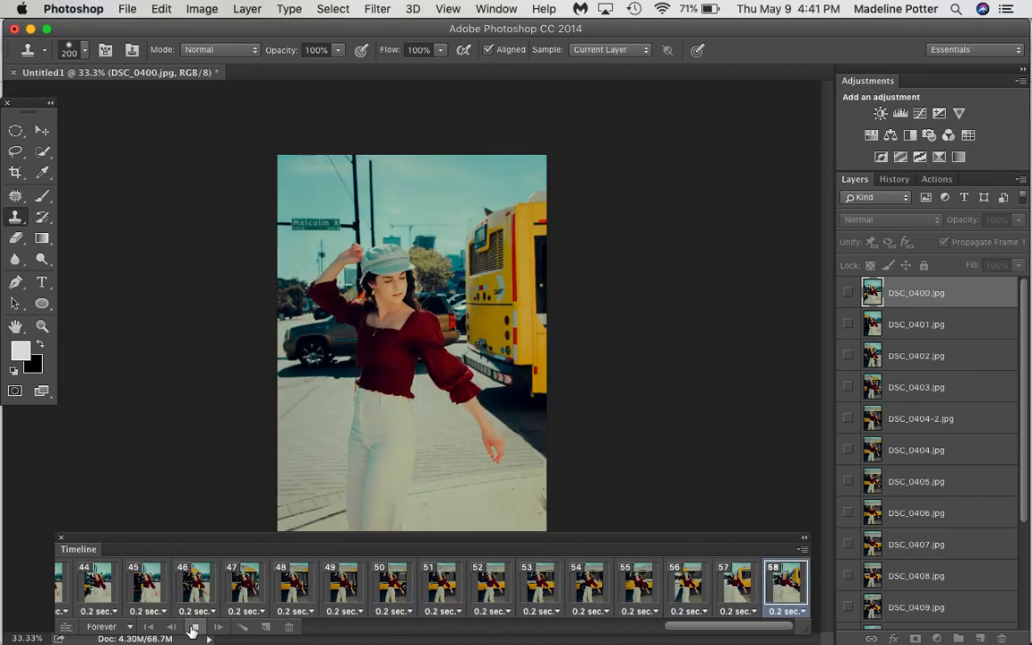
left_click(193, 628)
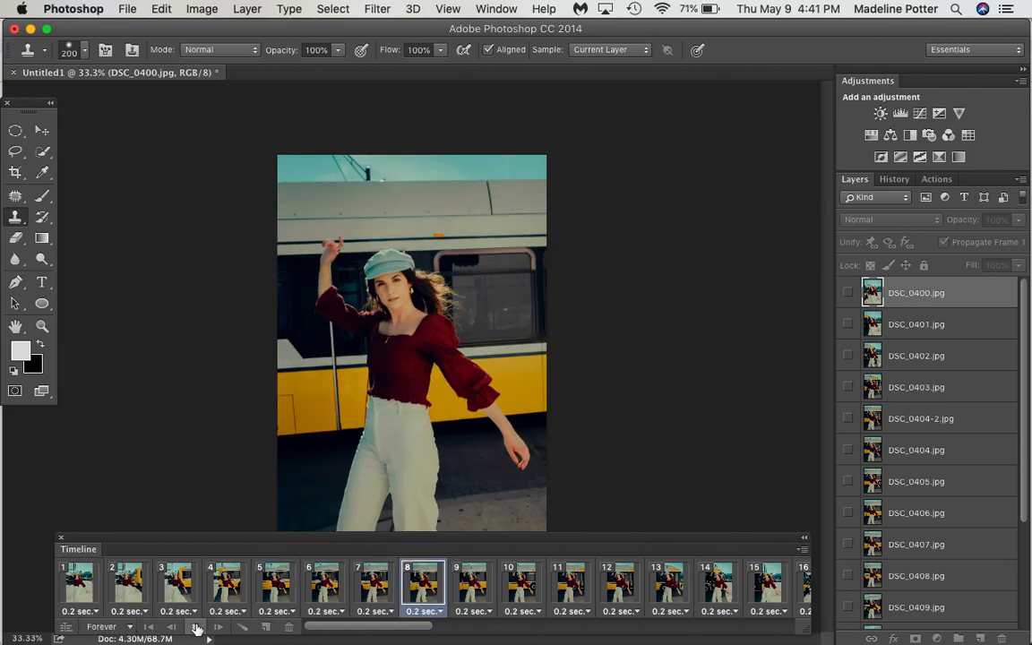
left_click(127, 7)
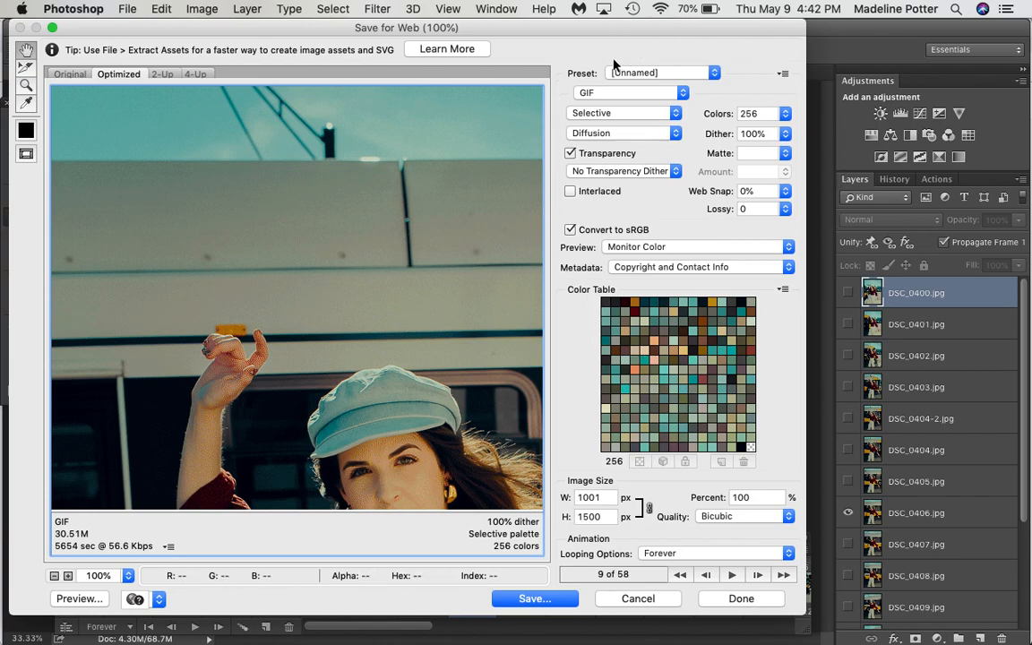
mouse_move(448, 415)
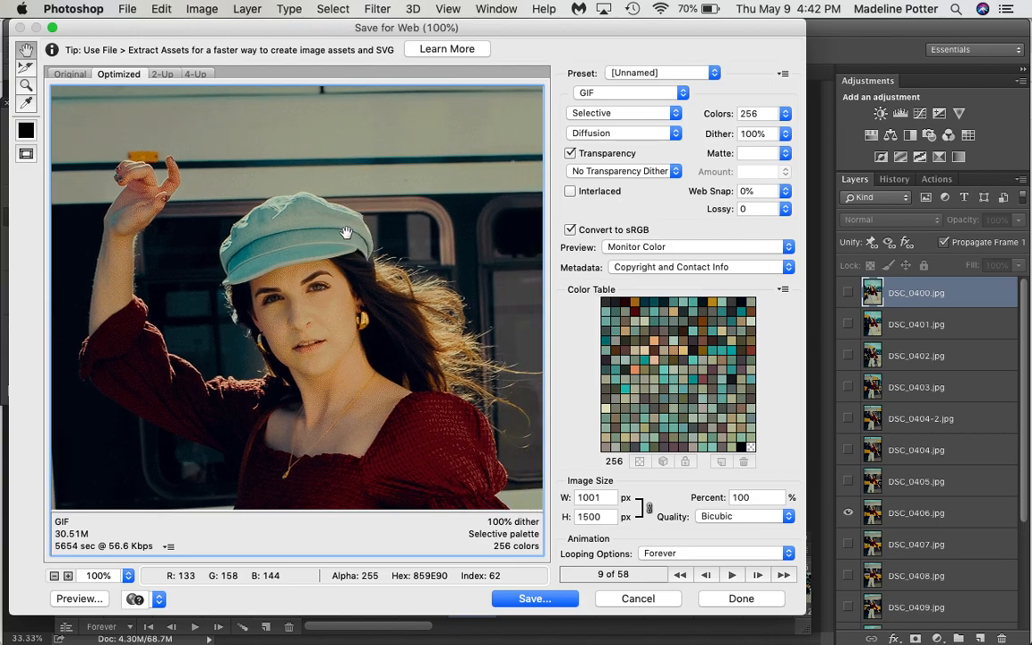
mouse_move(732, 545)
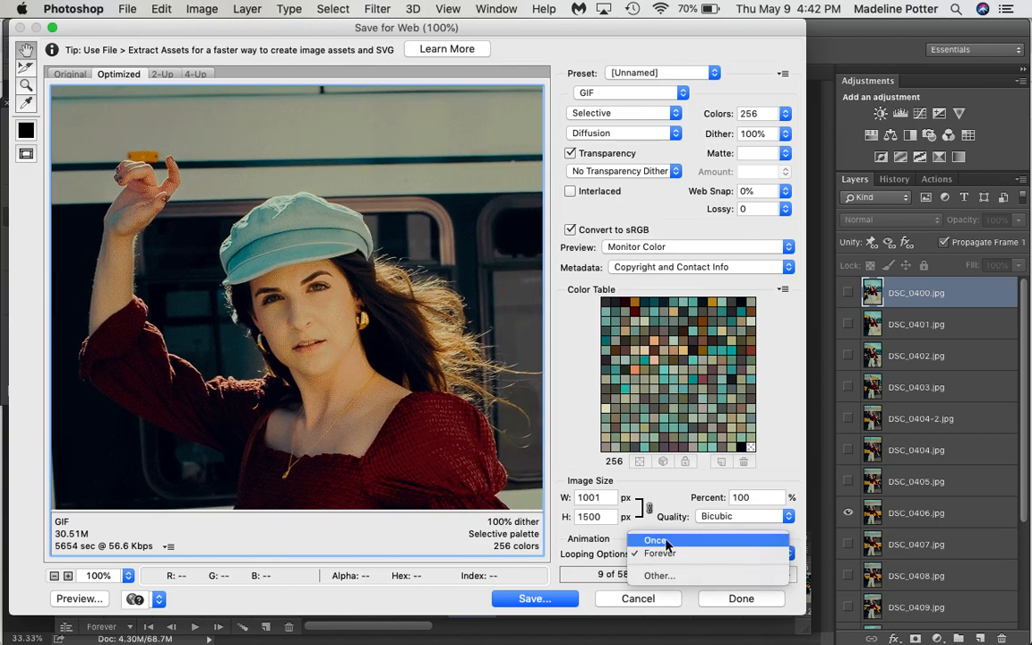
left_click(659, 552)
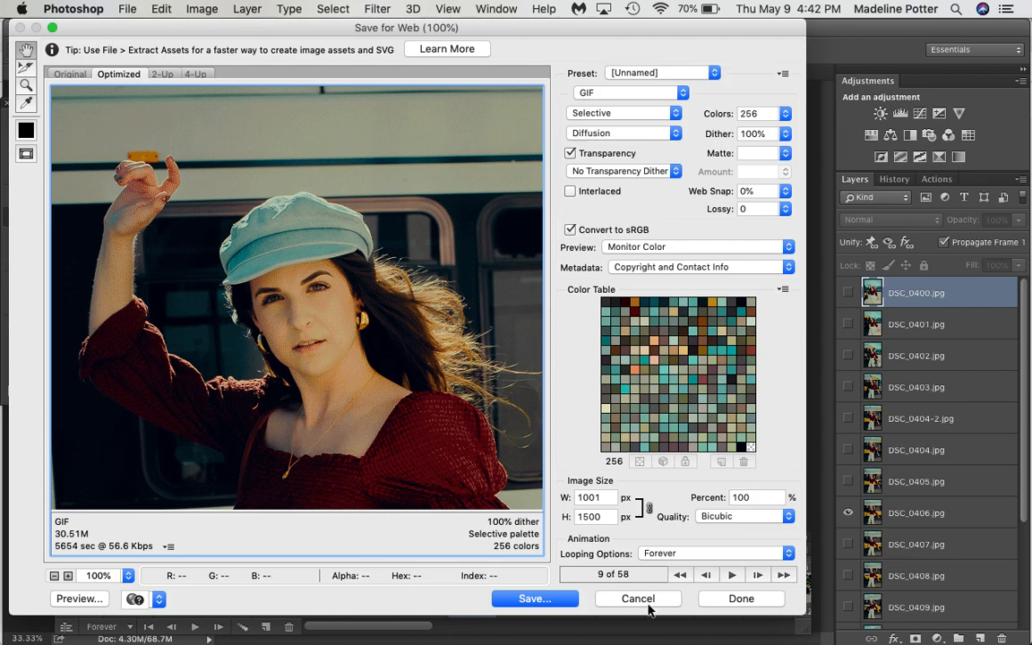
left_click(638, 598)
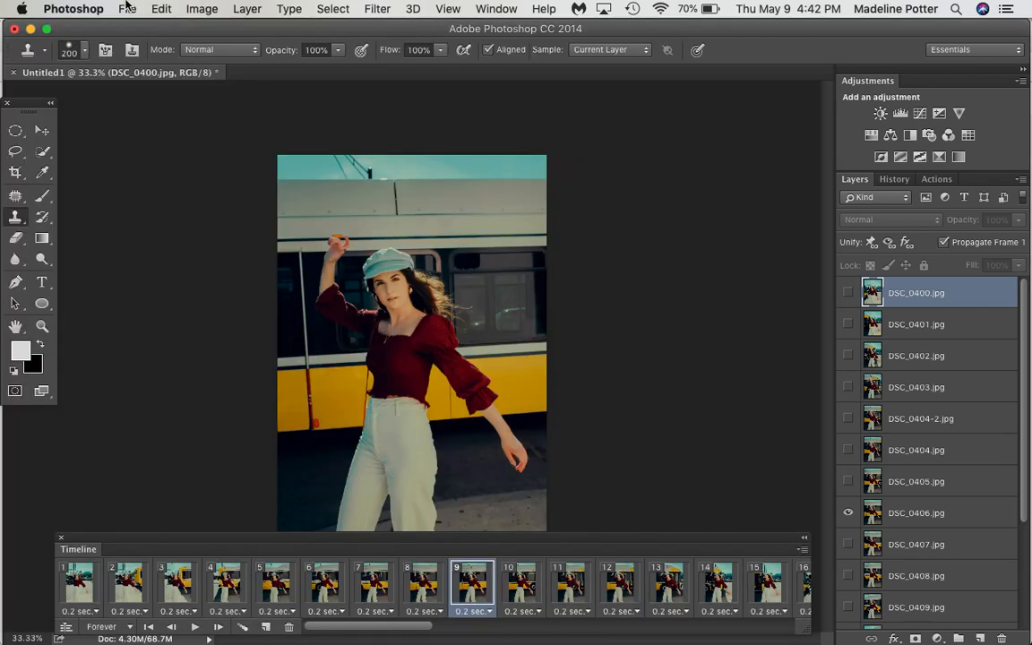
- Render the animation as the QuickTime video Marisa_DART_GIF.mov via File > Export > Render Video
left_click(128, 9)
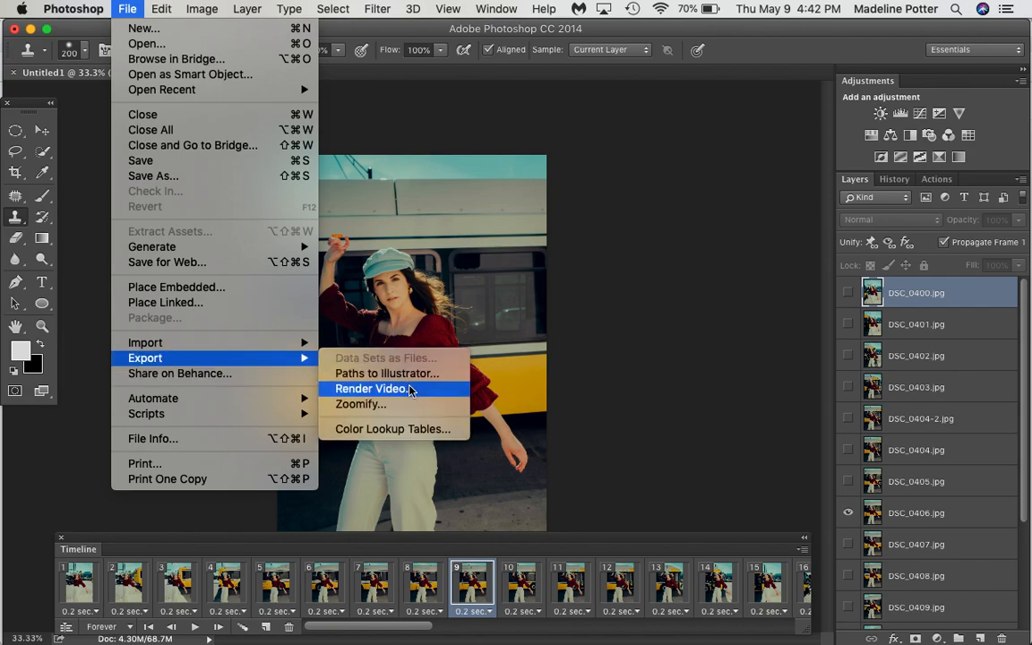
left_click(371, 387)
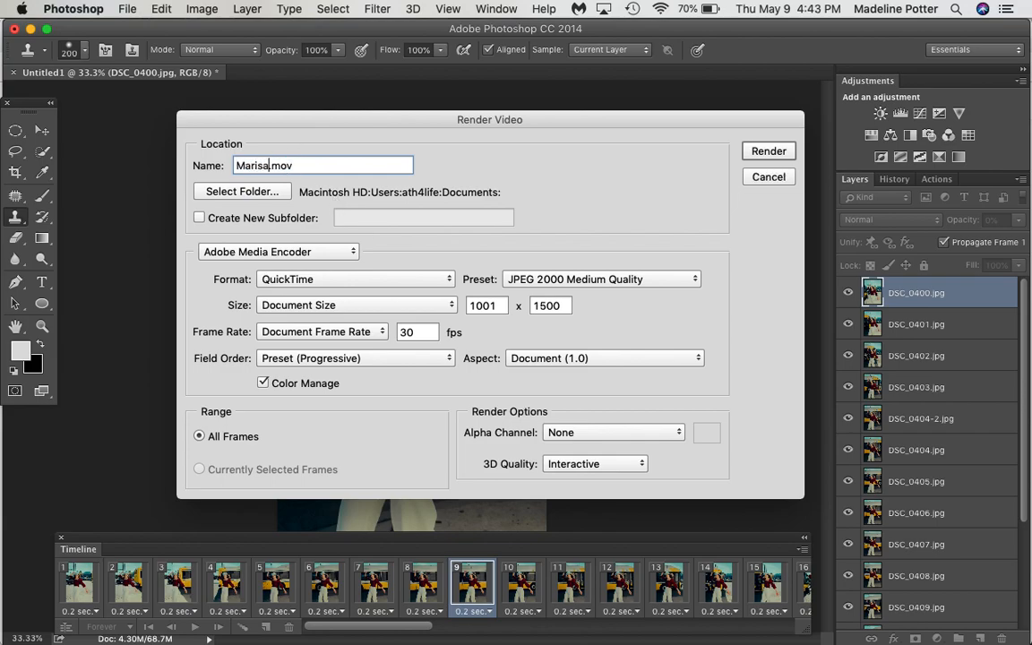
type("_DART_GIF")
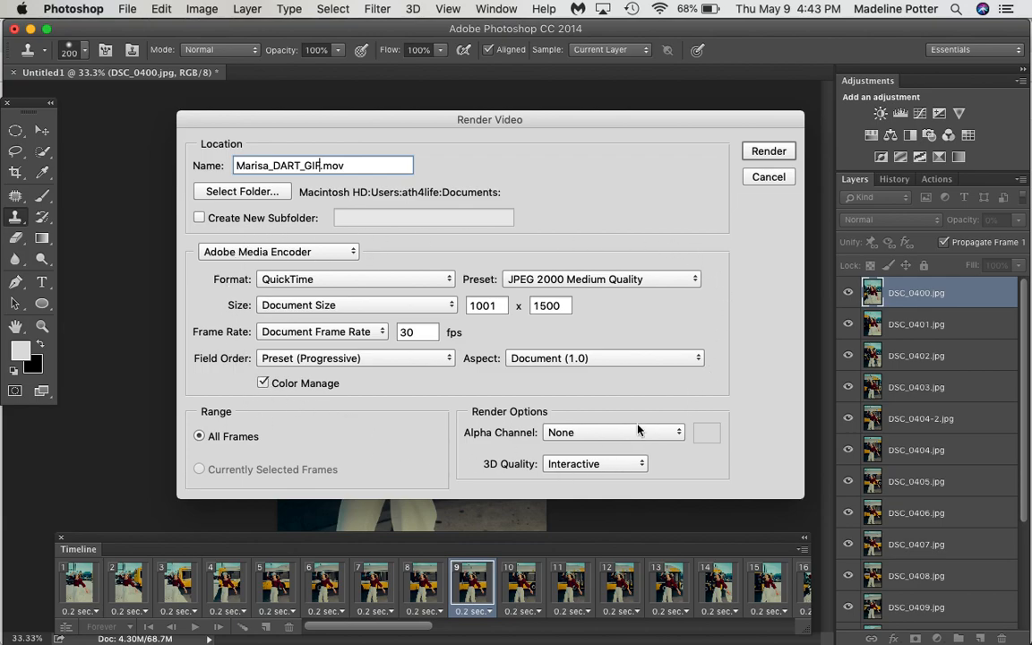
mouse_move(659, 457)
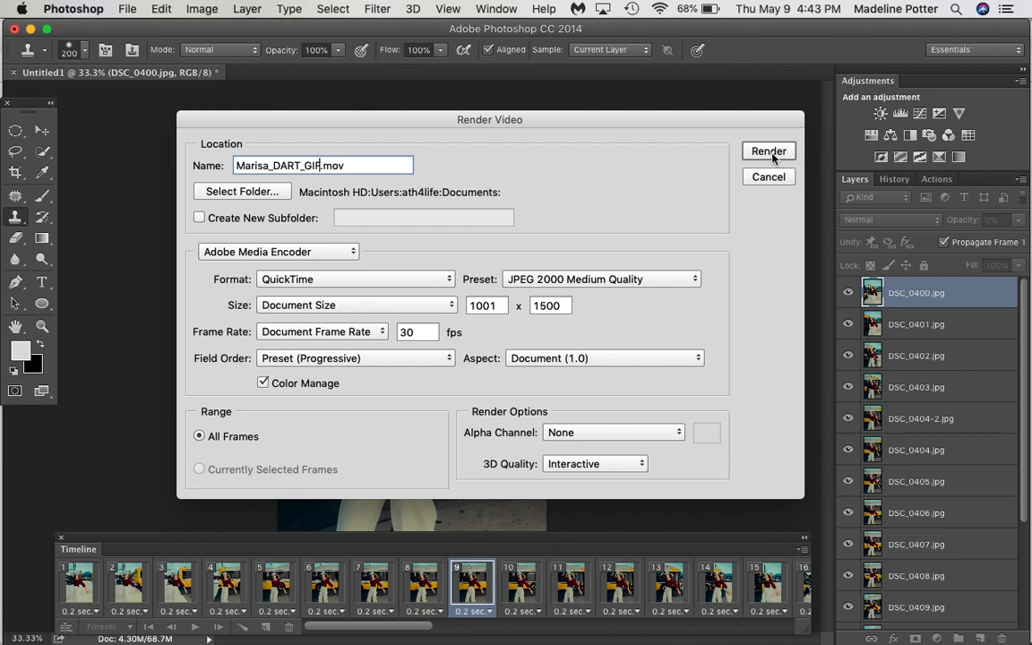
left_click(767, 151)
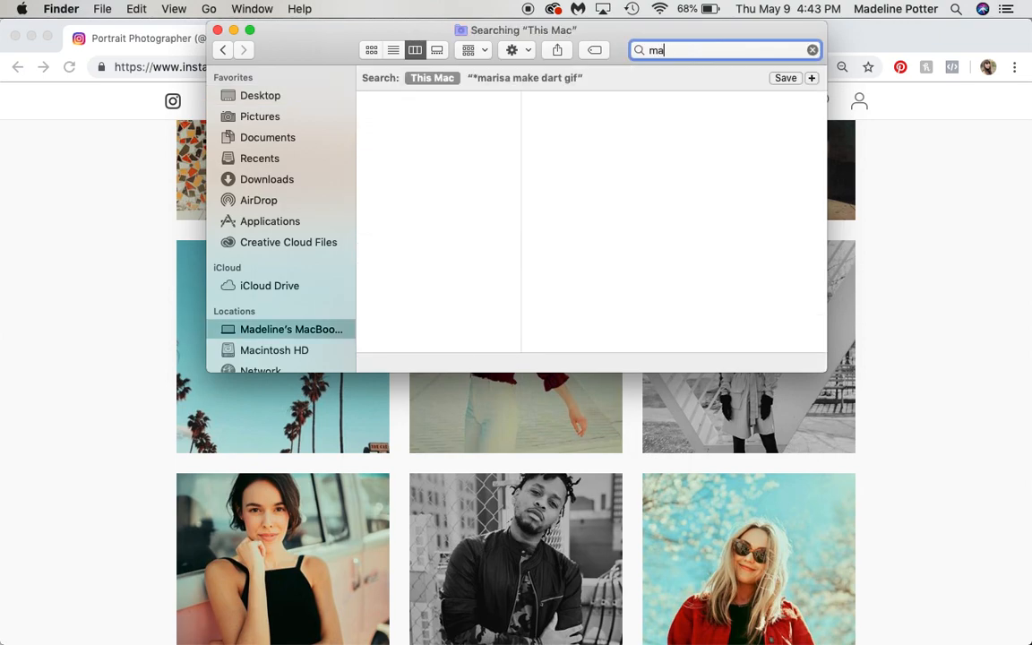
- Search Finder for marisa, then open Dart x Marisa (Converted).mov in QuickTime Player and play it
type("risa")
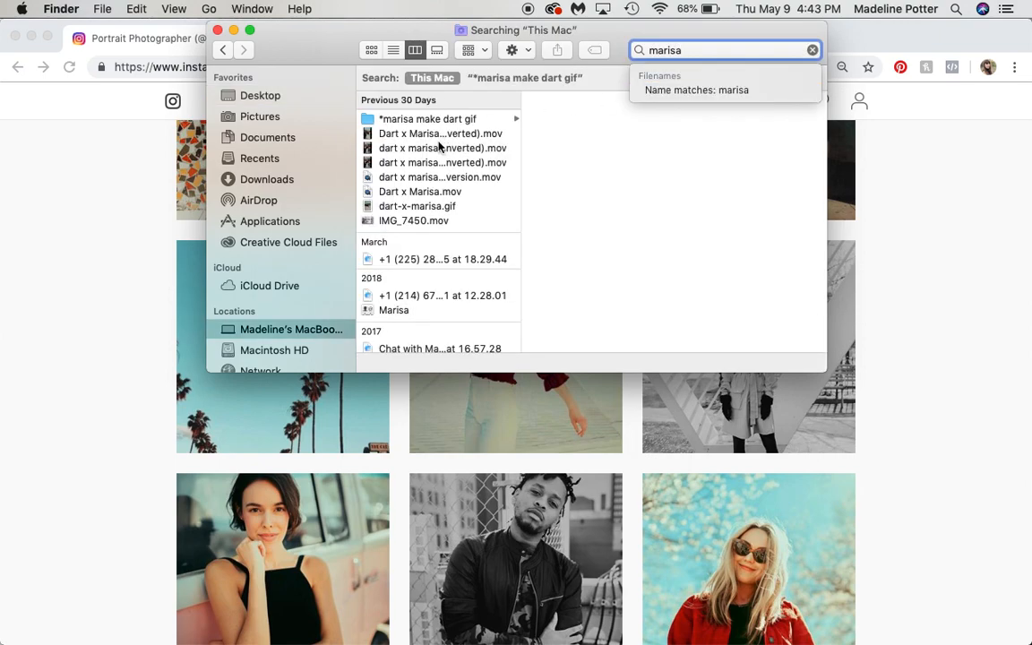
left_click(440, 132)
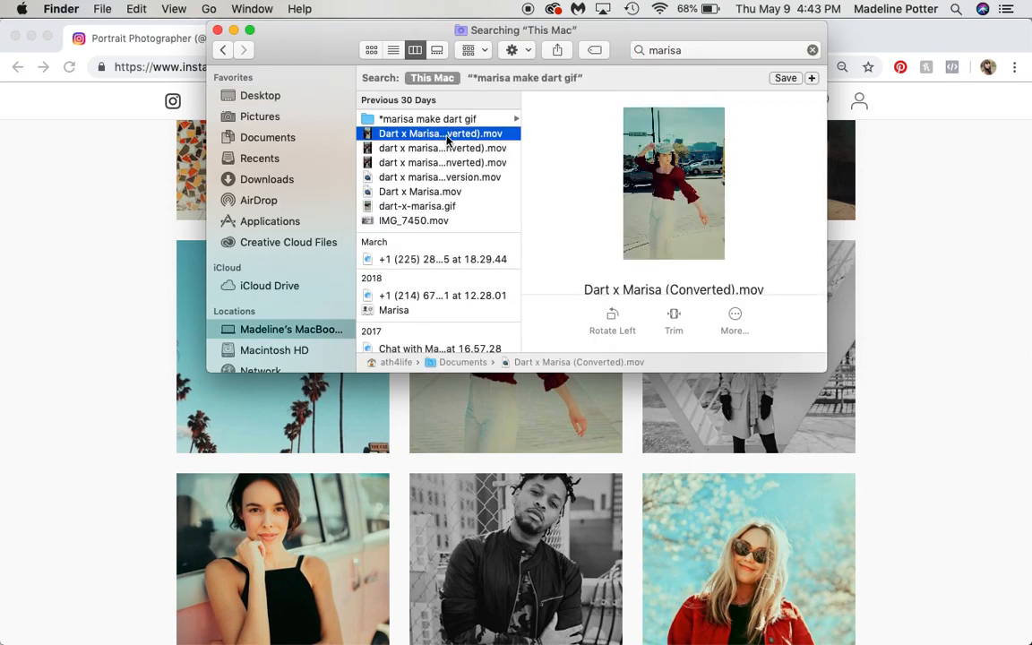
double_click(441, 132)
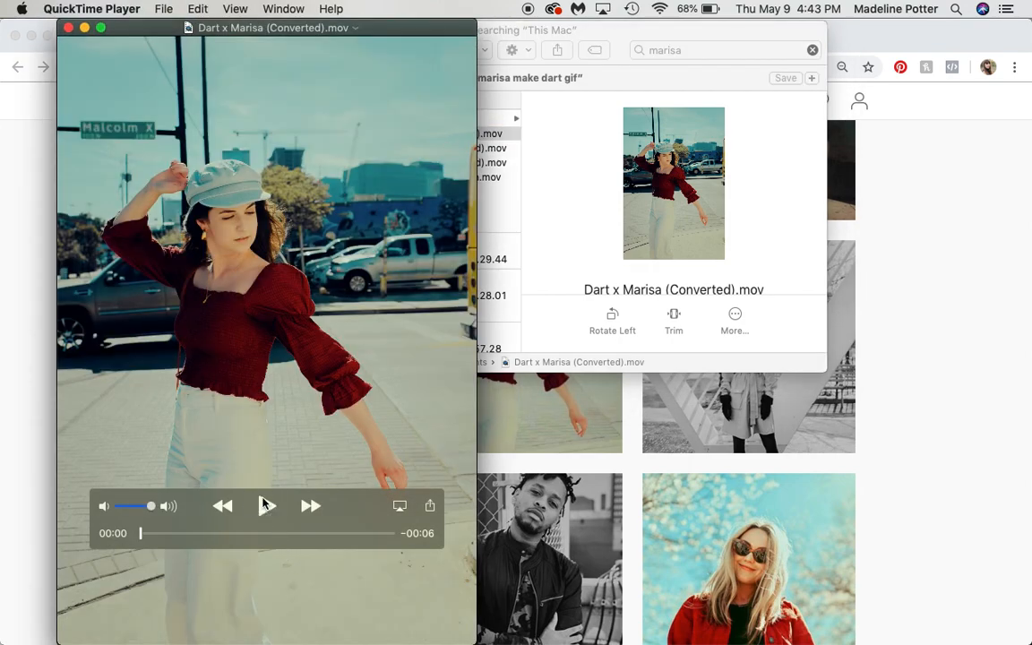
left_click(265, 506)
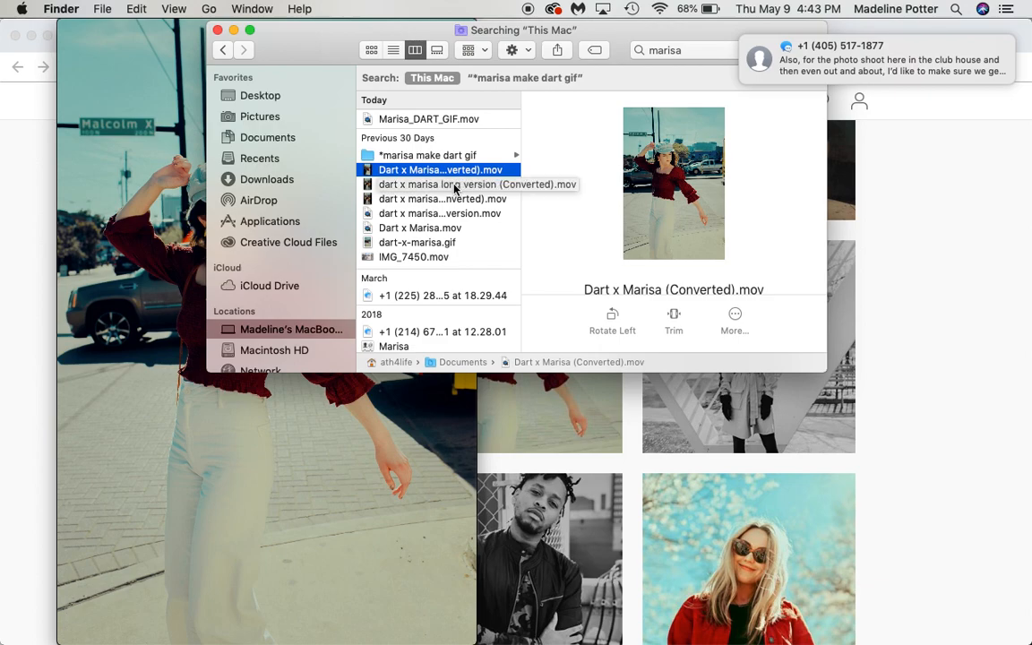
mouse_move(1013, 330)
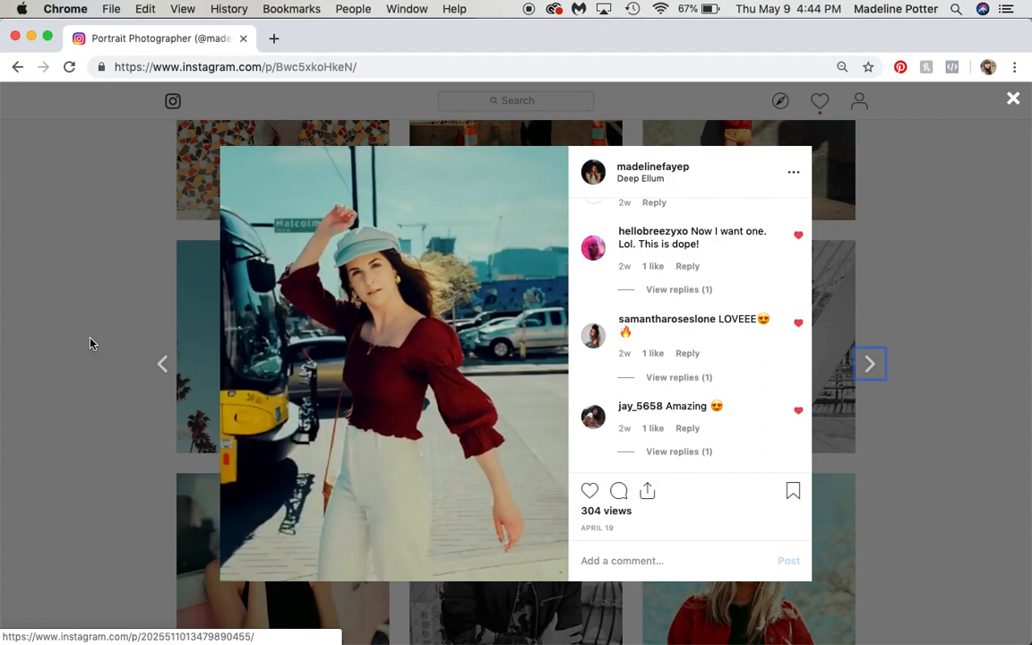
- Close the Instagram post overlay and scroll down the profile's photo grid
left_click(1015, 97)
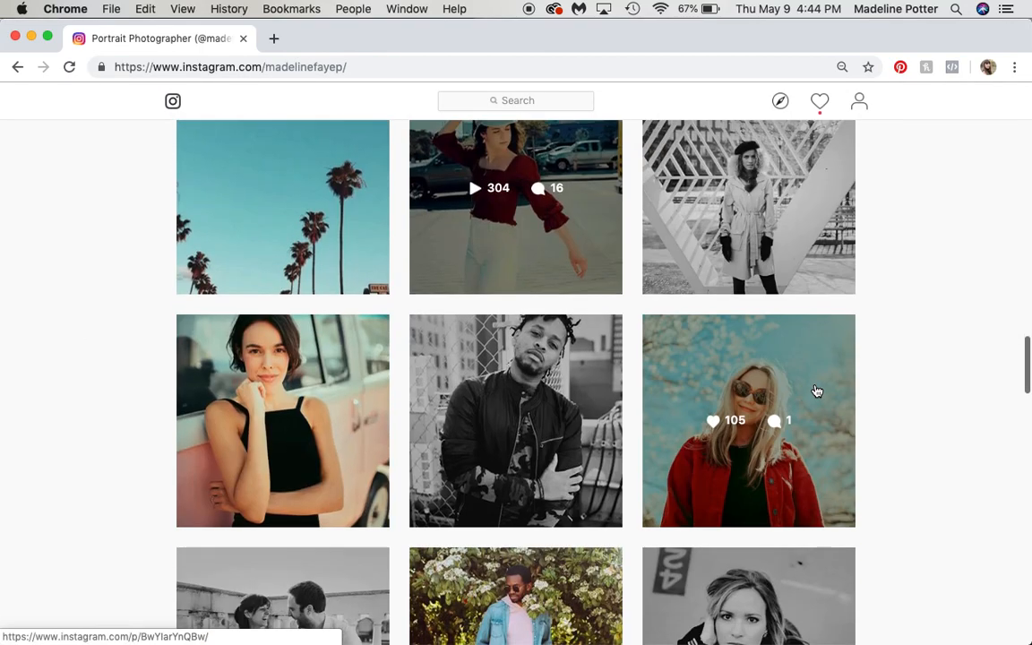
scroll("down", 3)
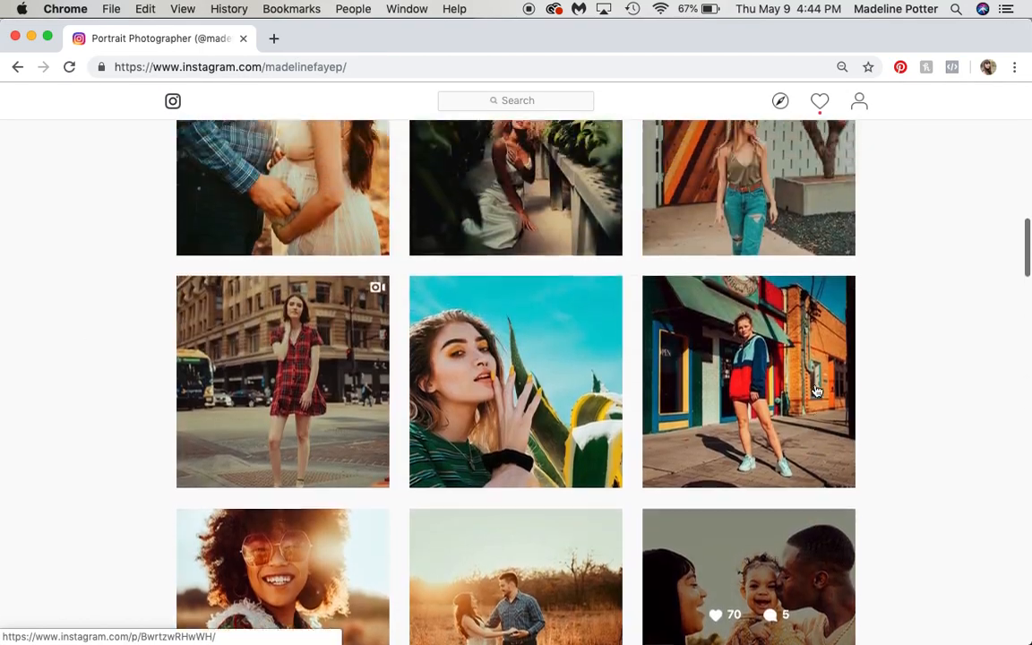